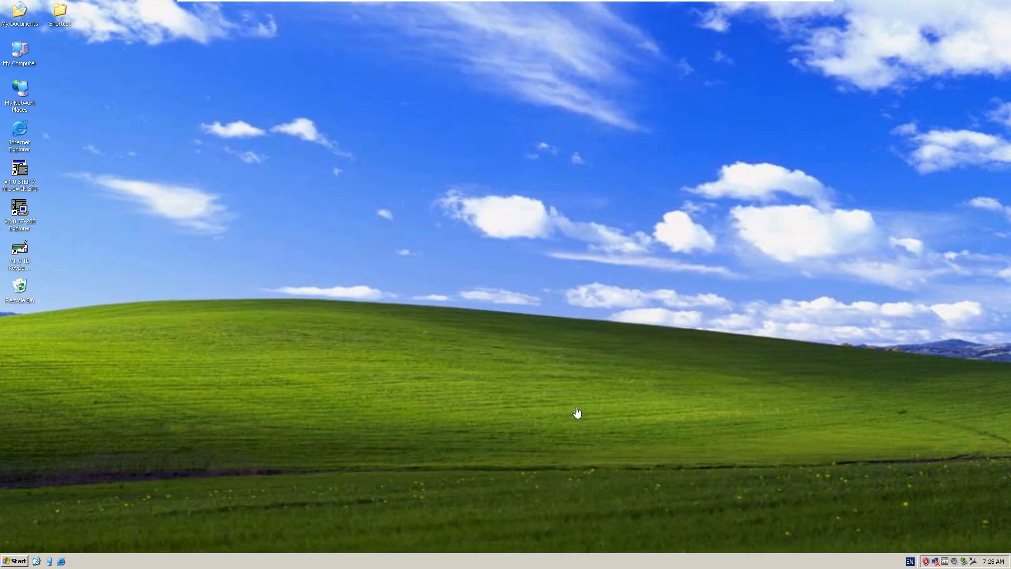
pyautogui.moveTo(541, 397)
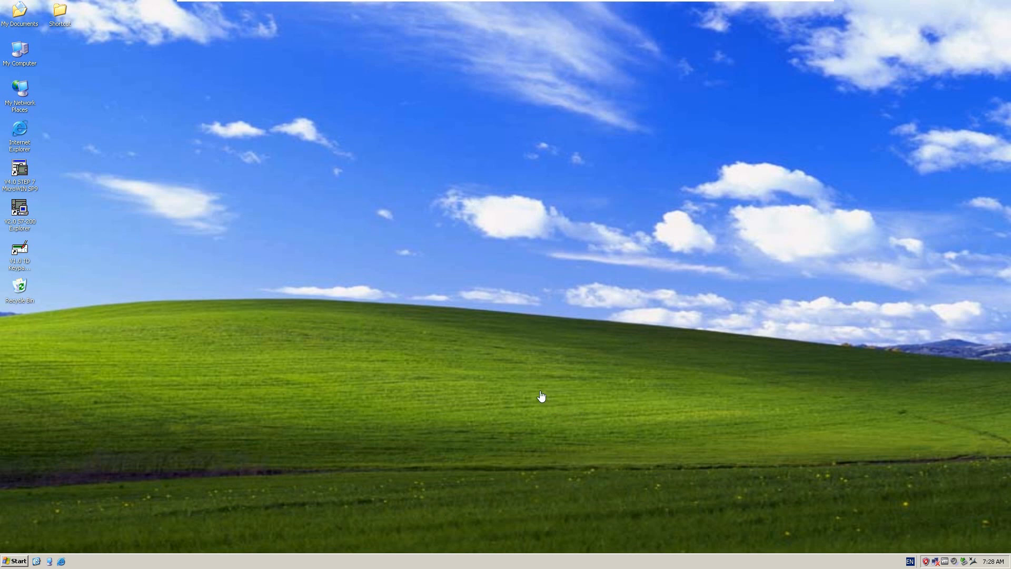
pyautogui.moveTo(393, 349)
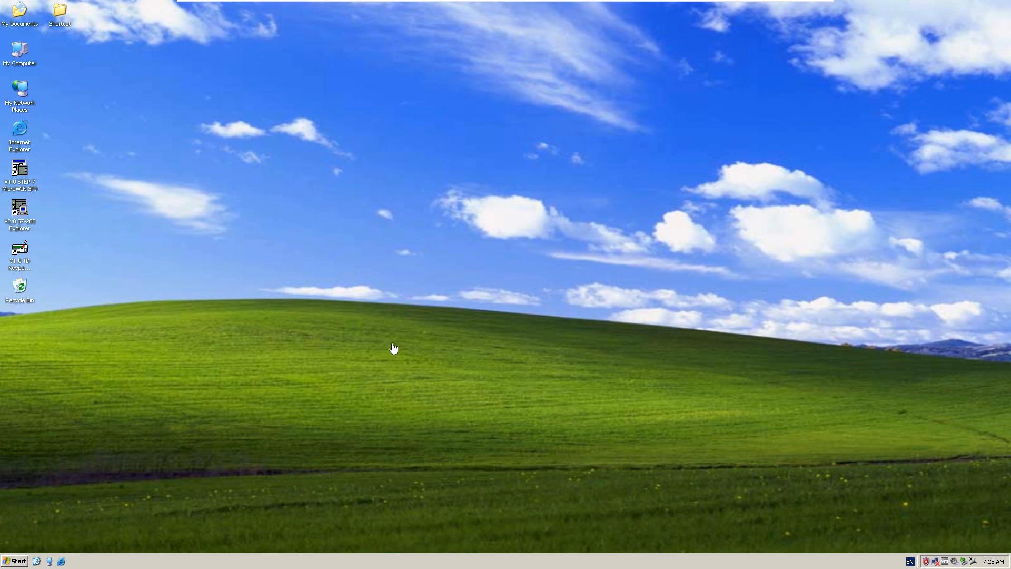
pyautogui.moveTo(30, 66)
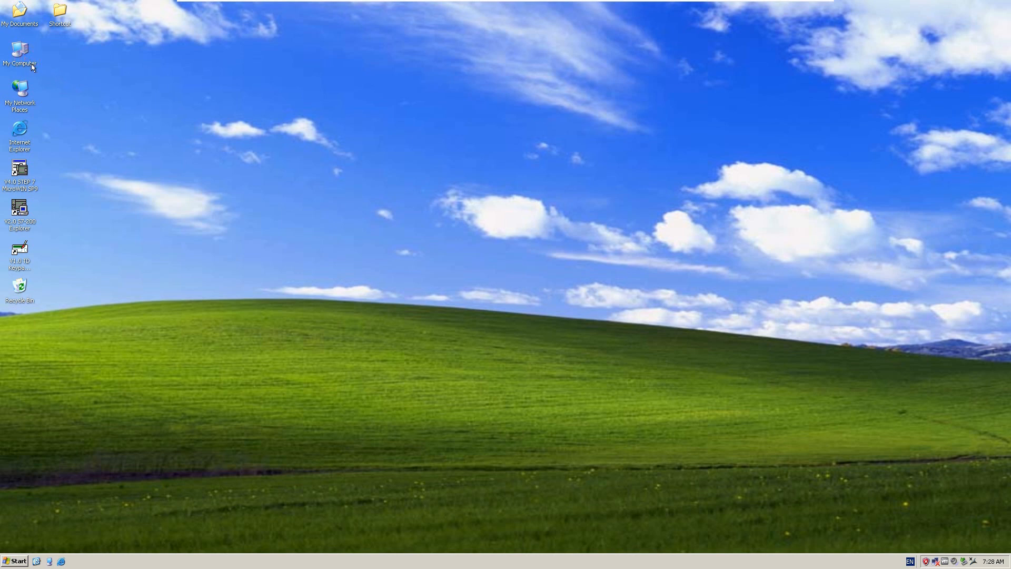
# Show the Hardware page of System Properties from My Computer in Windows XP.
pyautogui.rightClick(19, 52)
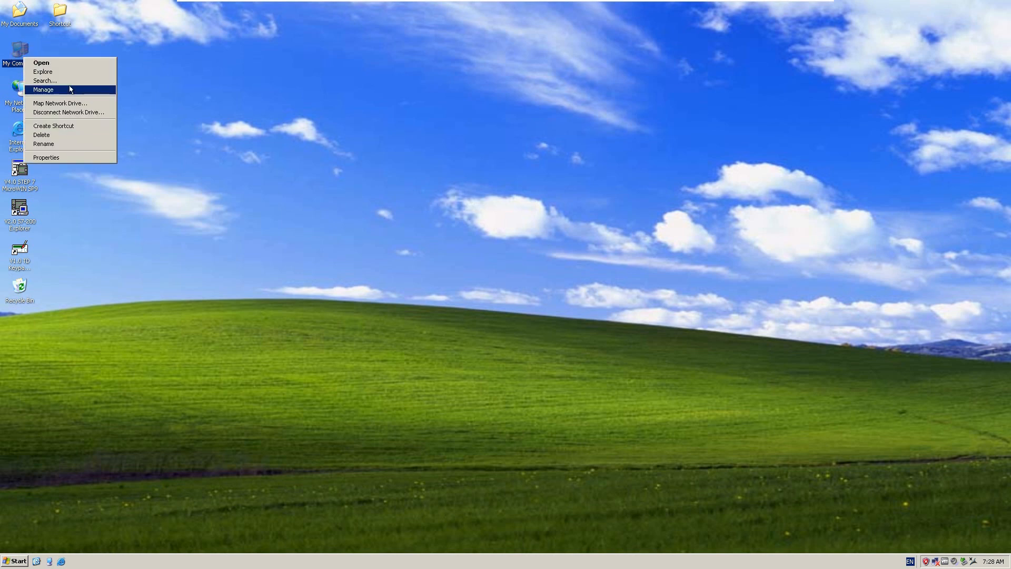
pyautogui.moveTo(74, 159)
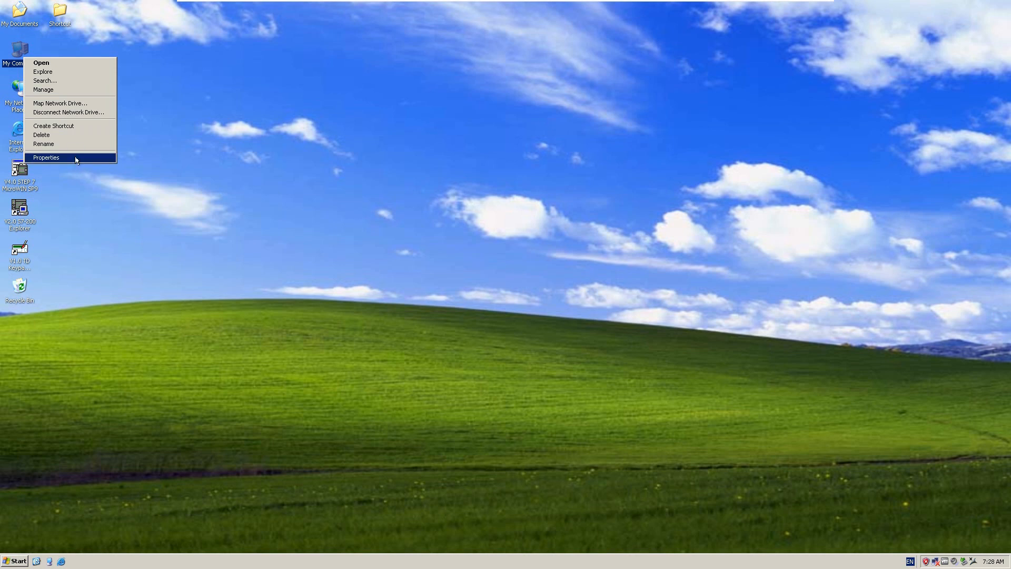
pyautogui.click(45, 157)
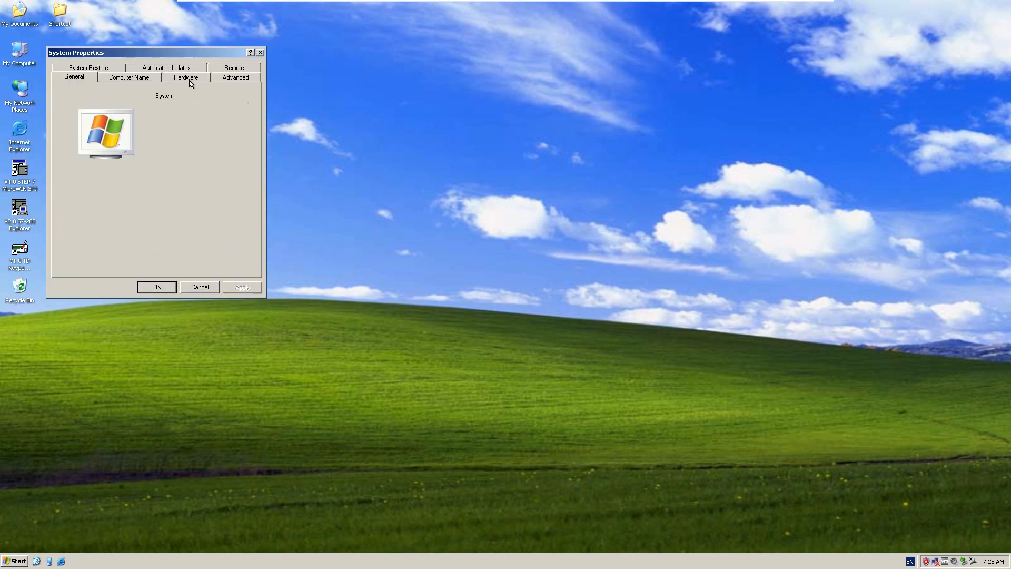
pyautogui.click(186, 77)
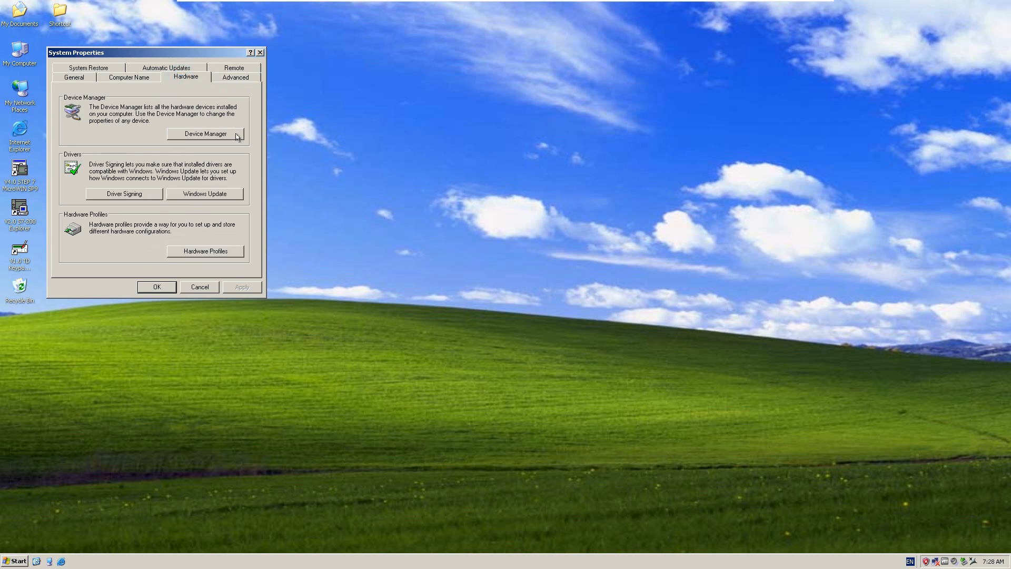
# In Device Manager, expand Ports and select the USB-SERIAL CH340 (COM3) adapter.
pyautogui.click(205, 134)
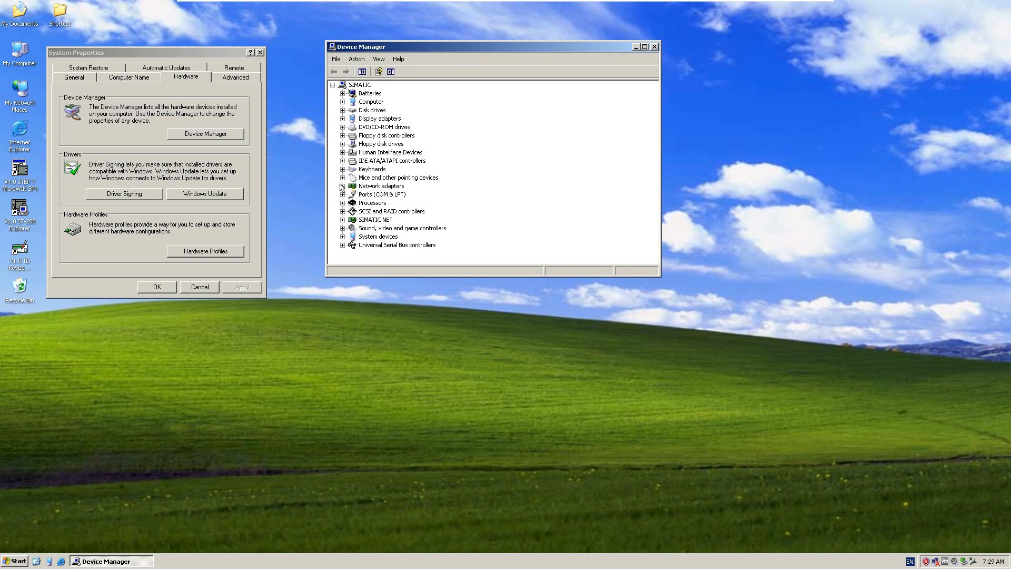
pyautogui.click(343, 194)
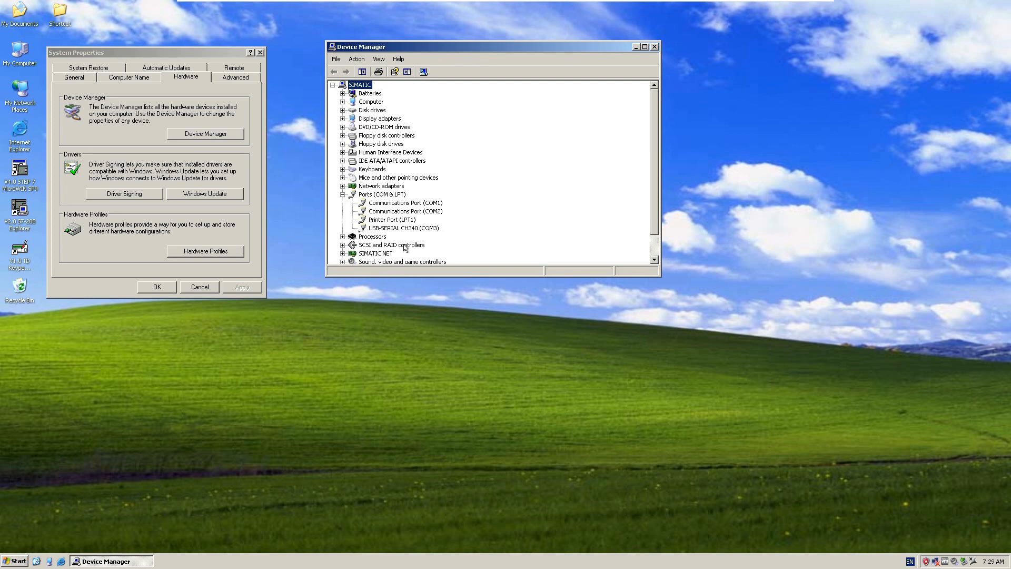
pyautogui.click(402, 228)
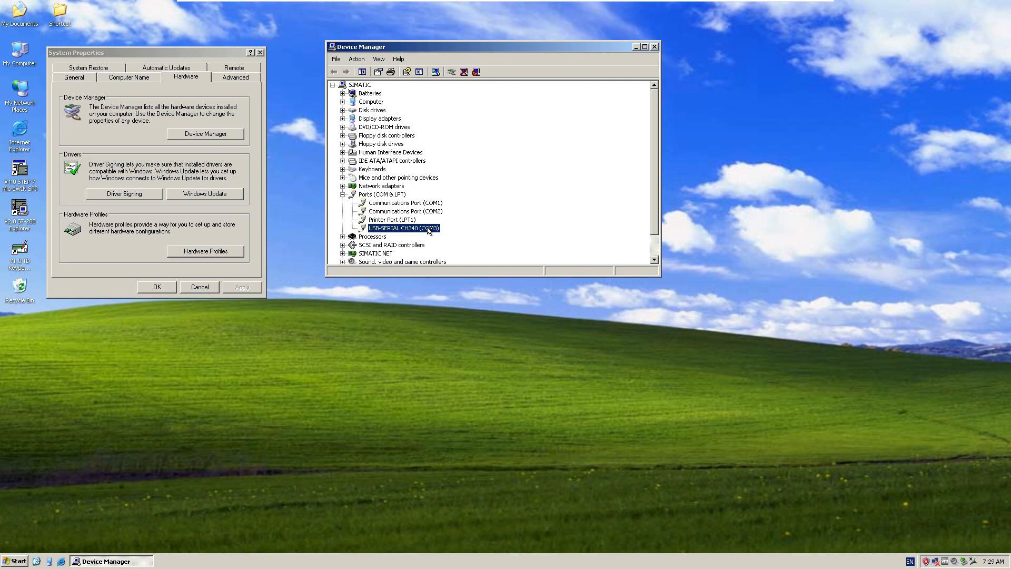
# View the CH340 port settings at 9600 baud and its advanced settings listing COM3.
pyautogui.rightClick(404, 227)
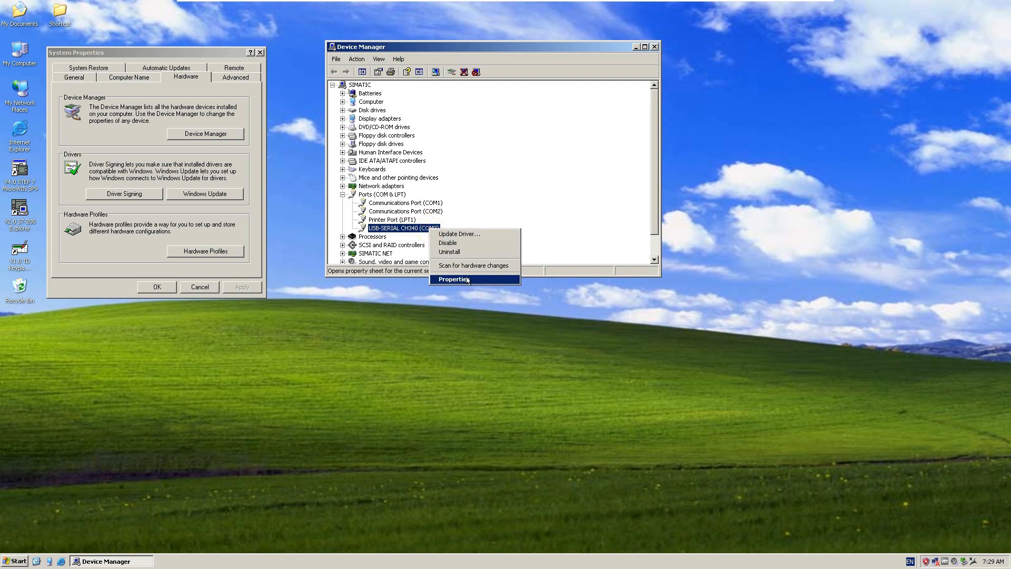
pyautogui.click(453, 278)
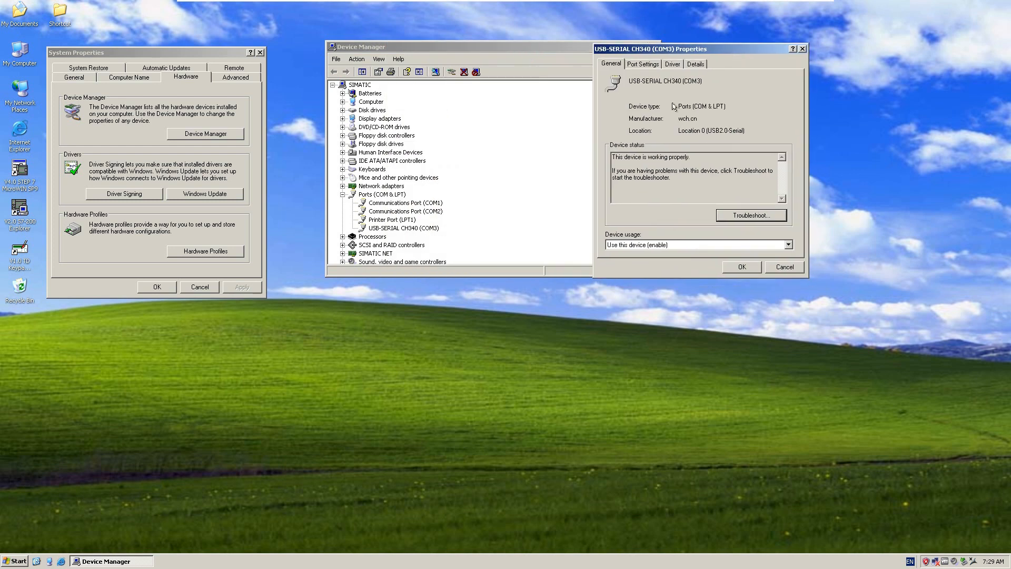
pyautogui.click(642, 63)
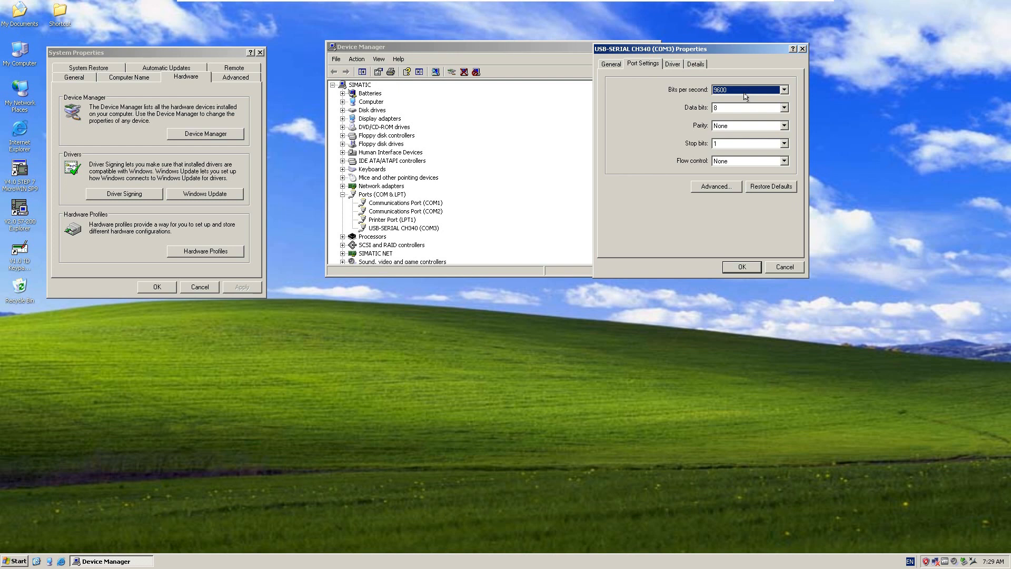
pyautogui.moveTo(727, 94)
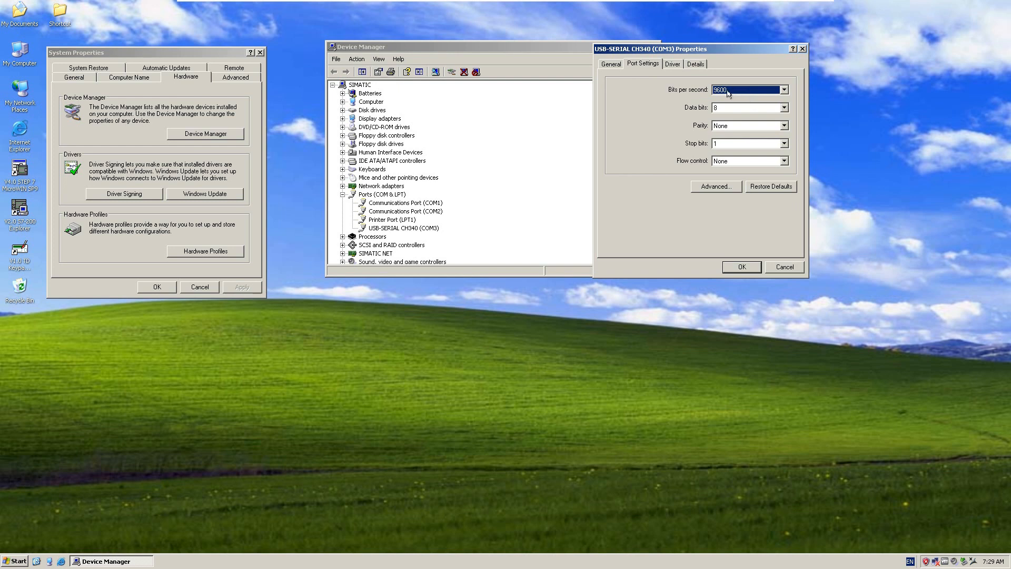
pyautogui.moveTo(714, 191)
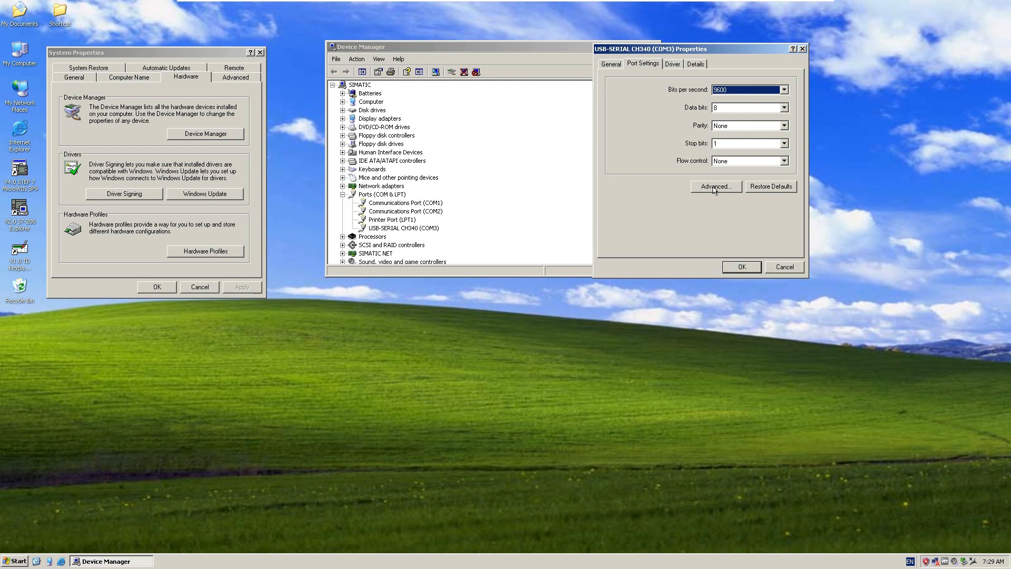
pyautogui.click(715, 187)
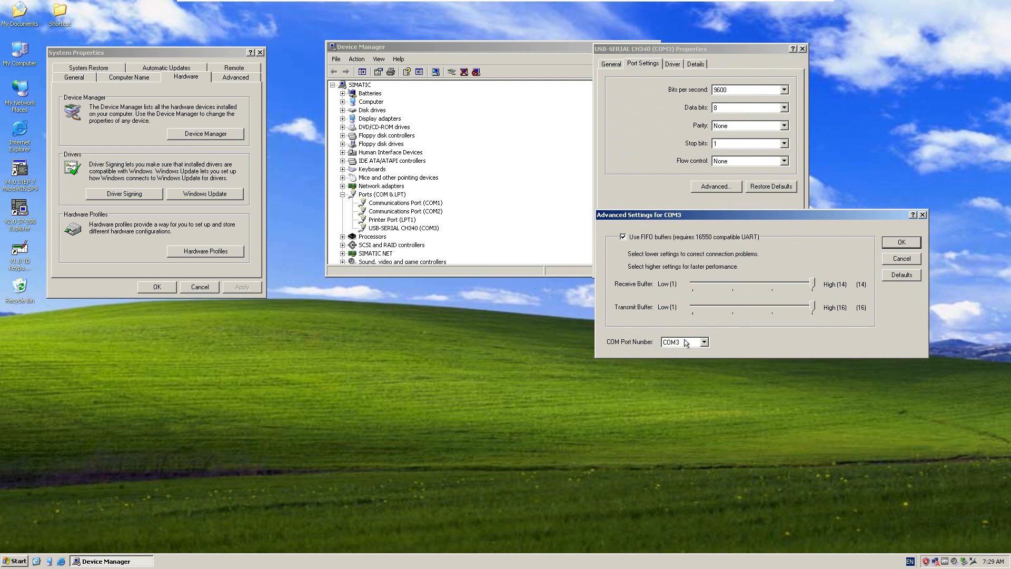
pyautogui.moveTo(688, 343)
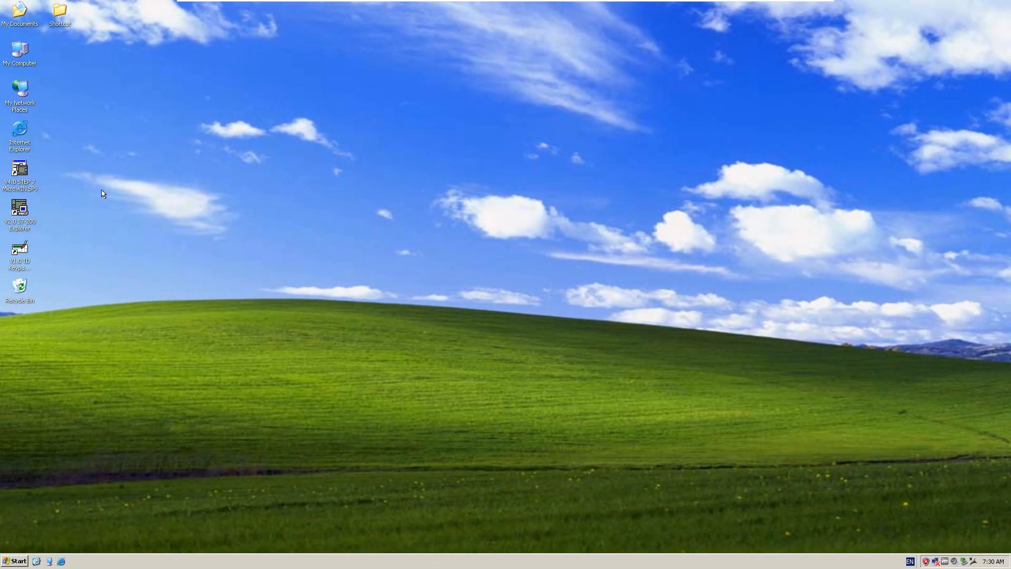
pyautogui.moveTo(68, 194)
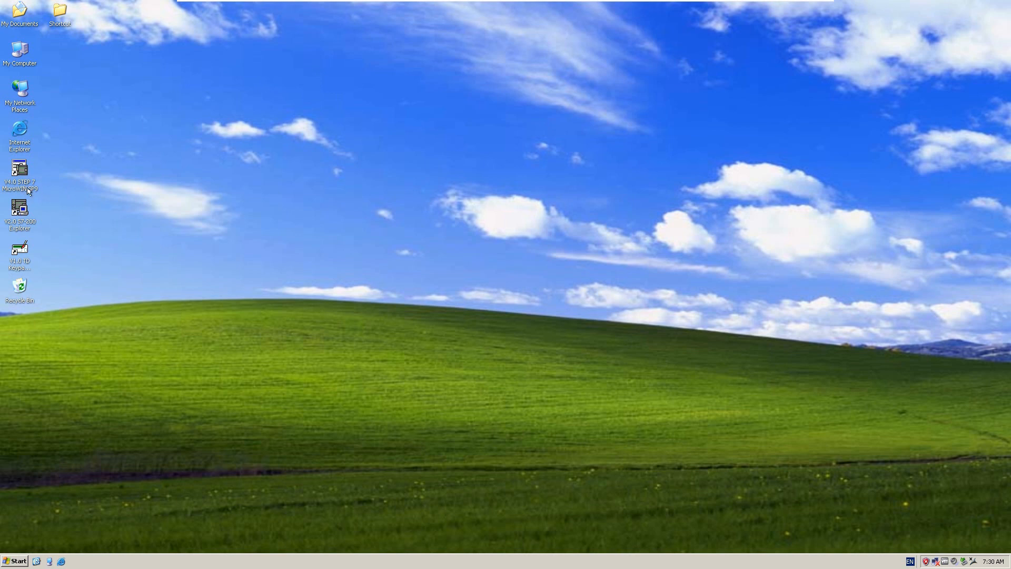
pyautogui.moveTo(80, 189)
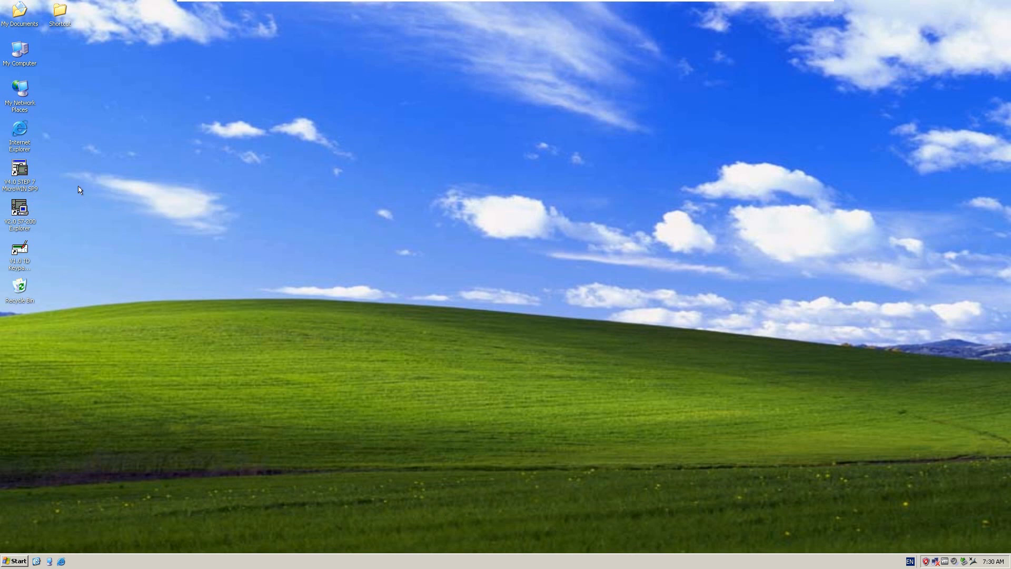
# Launch STEP 7-Micro/WIN from the desktop so Project1's ladder with T40 and Q0.1 shows.
pyautogui.click(19, 173)
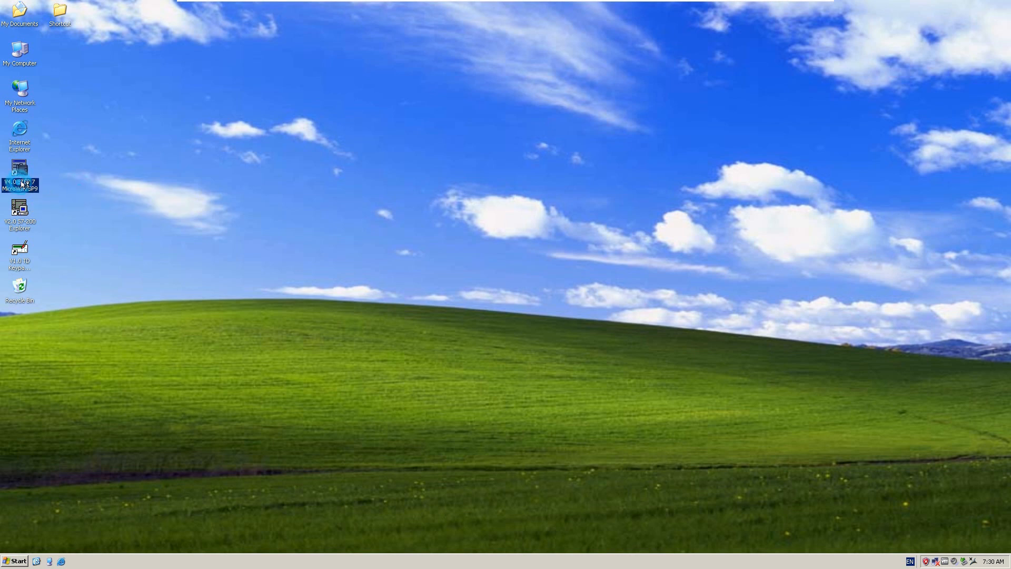
pyautogui.doubleClick(19, 167)
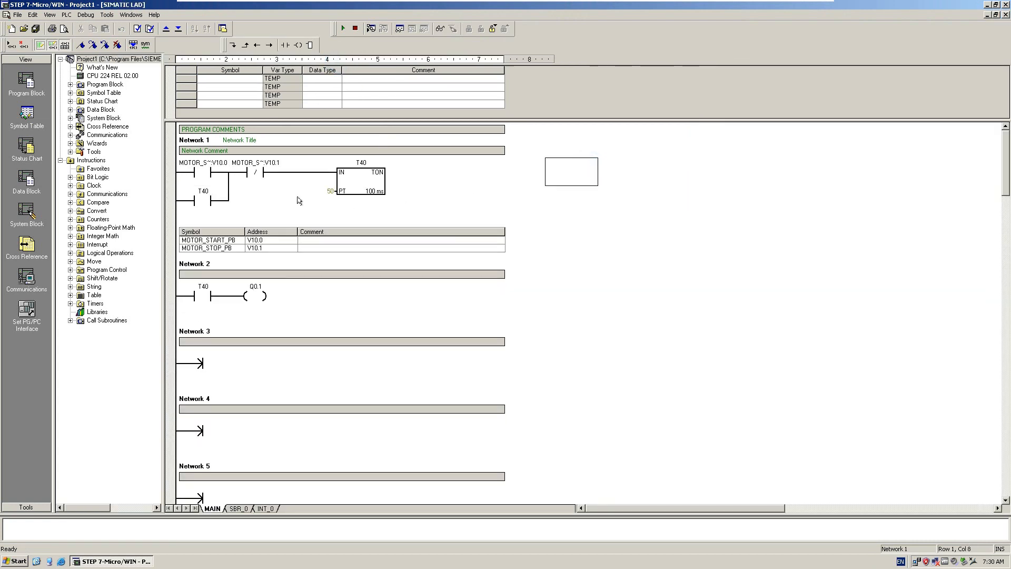
pyautogui.moveTo(317, 203)
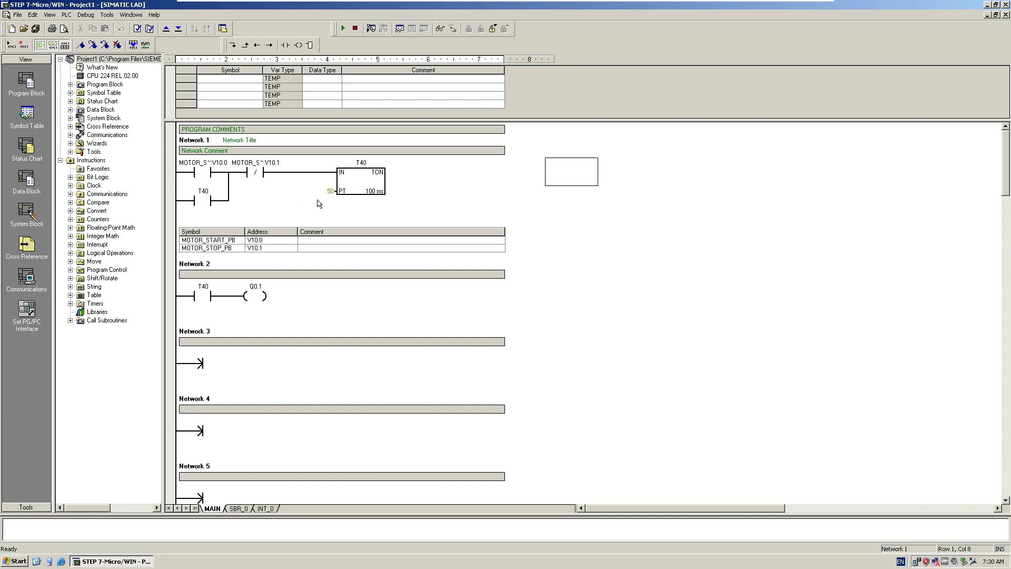
pyautogui.moveTo(201, 170)
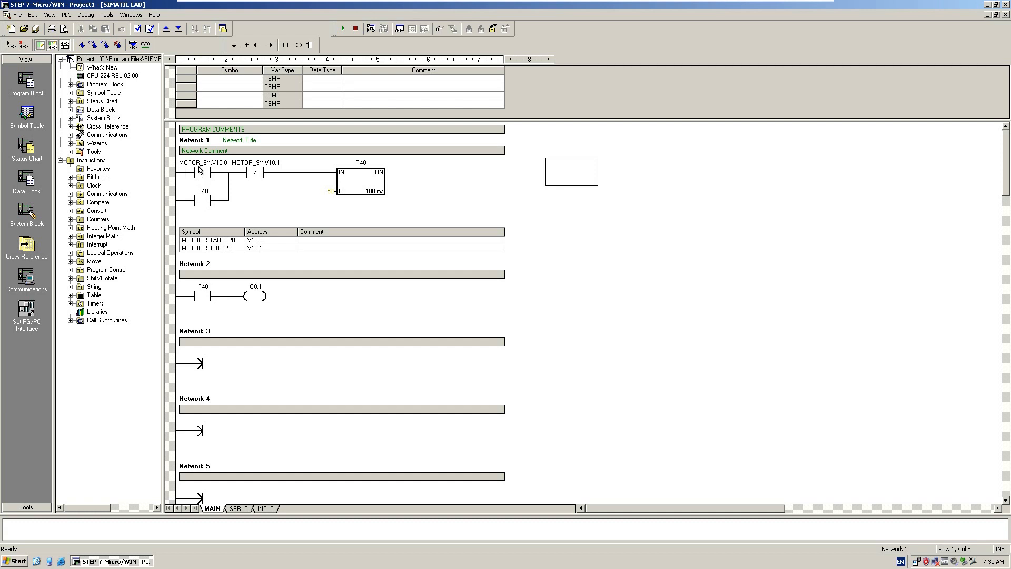
pyautogui.moveTo(345, 177)
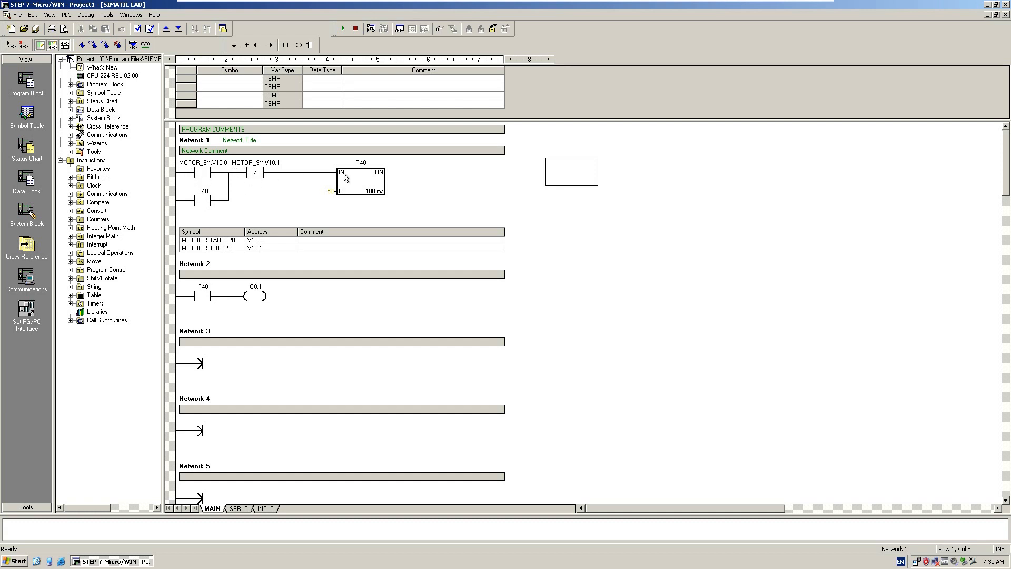
pyautogui.moveTo(364, 177)
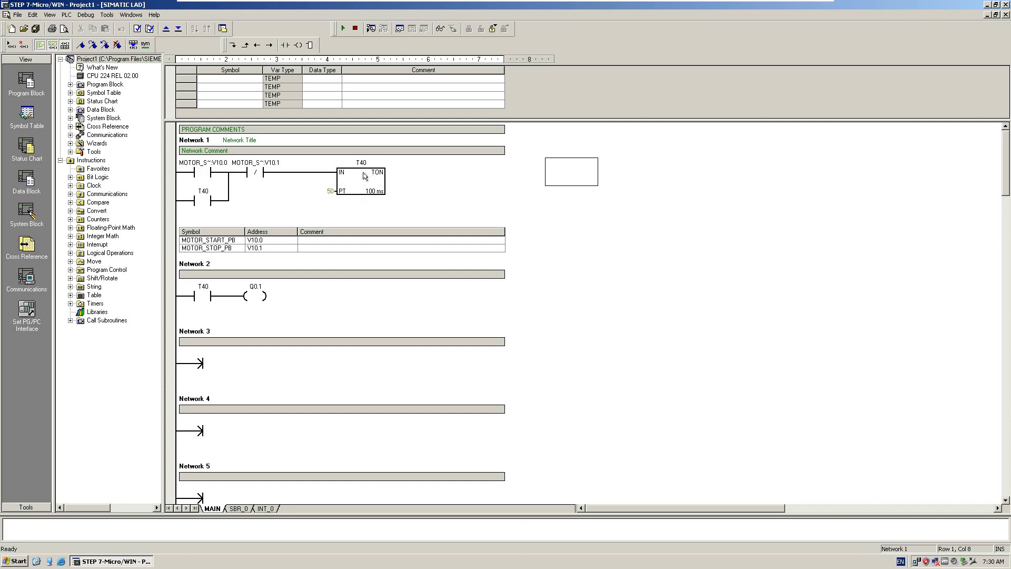
pyautogui.moveTo(271, 302)
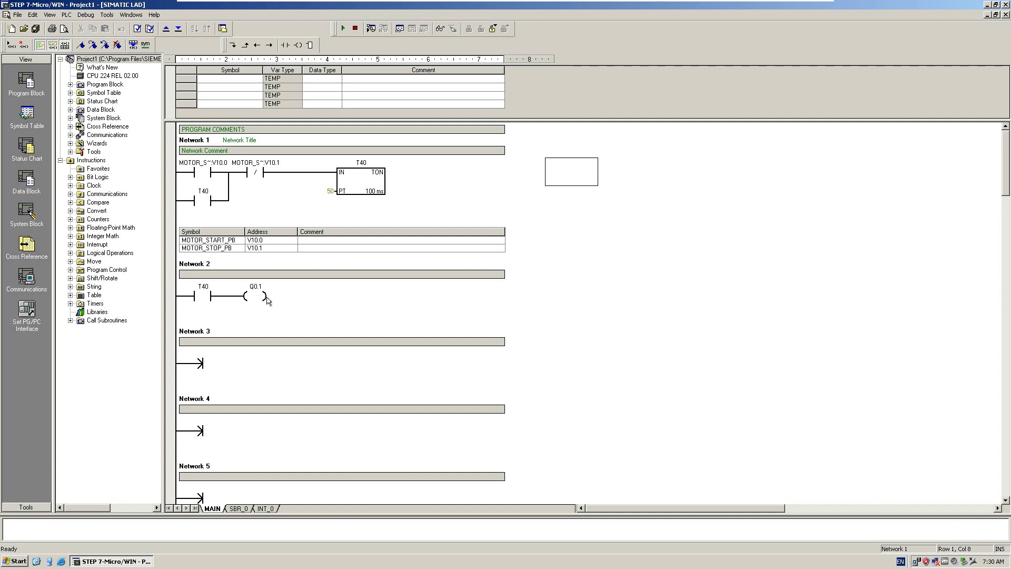
pyautogui.moveTo(474, 204)
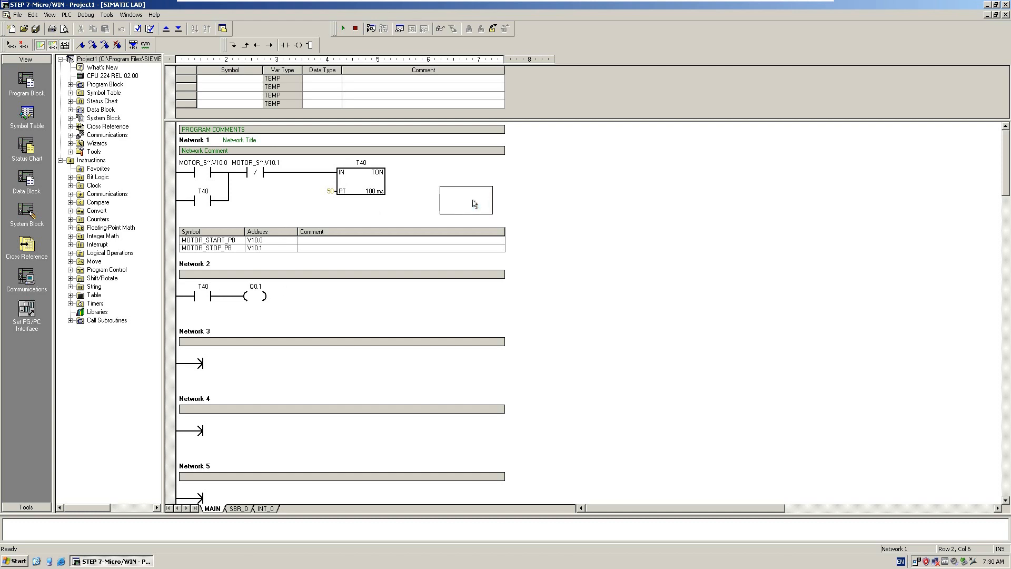
pyautogui.moveTo(421, 213)
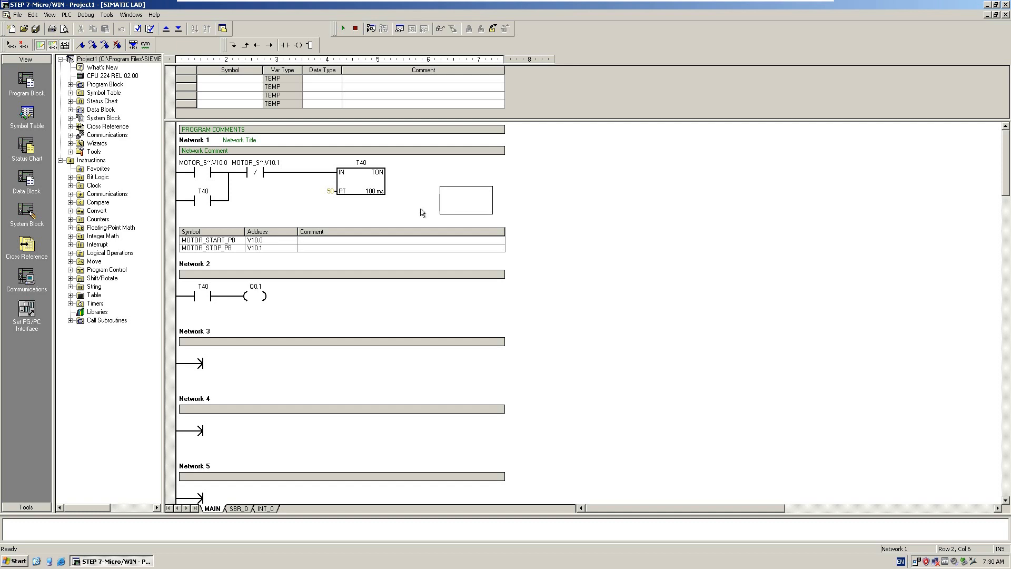
# From the CPU 224 PLC Type dialog, bring up Communications showing PC/PPI cable on COM3 at 9.6 kbps.
pyautogui.click(114, 76)
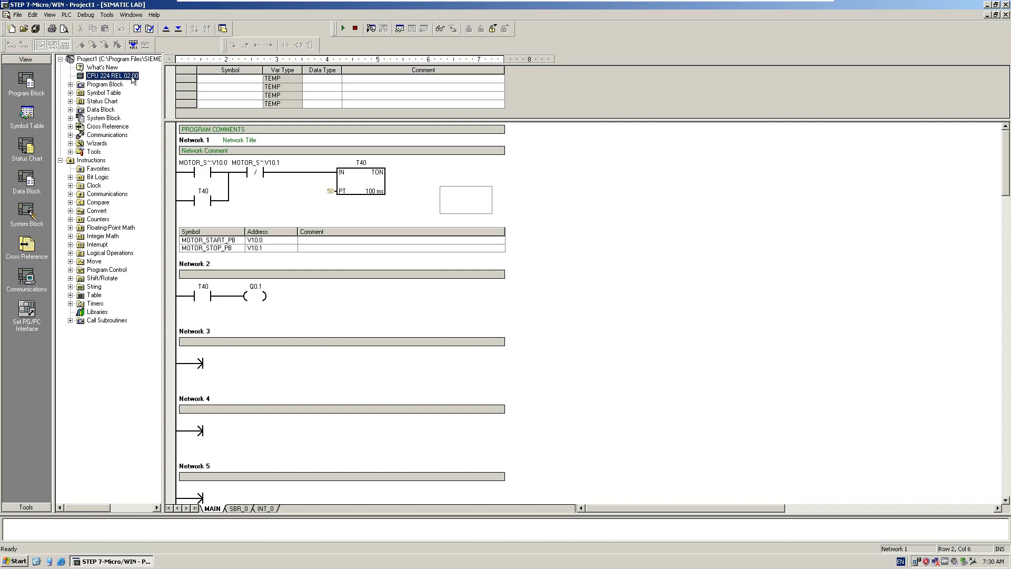
pyautogui.doubleClick(113, 76)
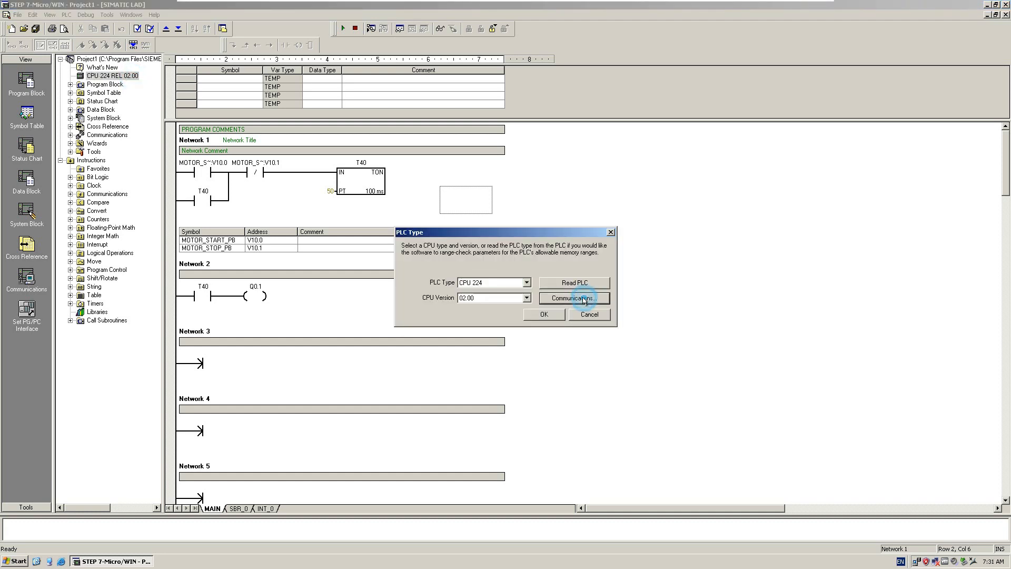
pyautogui.click(572, 298)
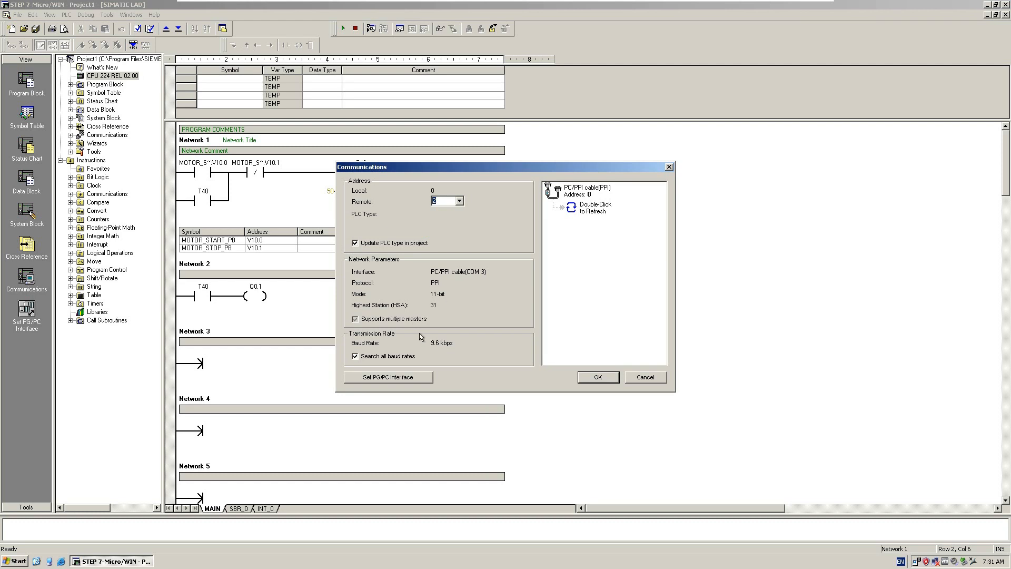
pyautogui.moveTo(392, 382)
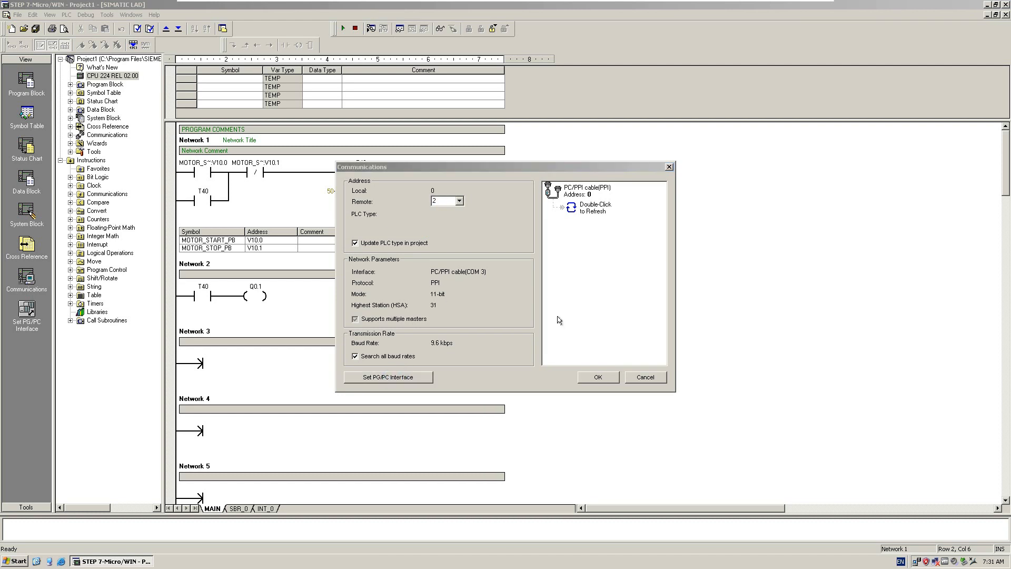
# In Set PG/PC Interface, view the PC/PPI cable's PPI parameters: address 0, highest station 31.
pyautogui.click(387, 377)
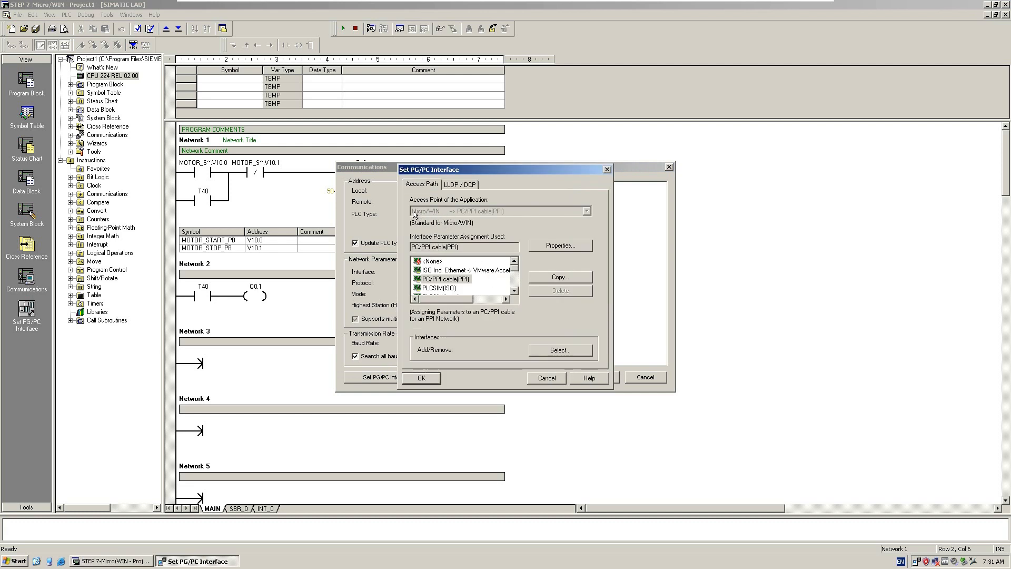
pyautogui.moveTo(430, 214)
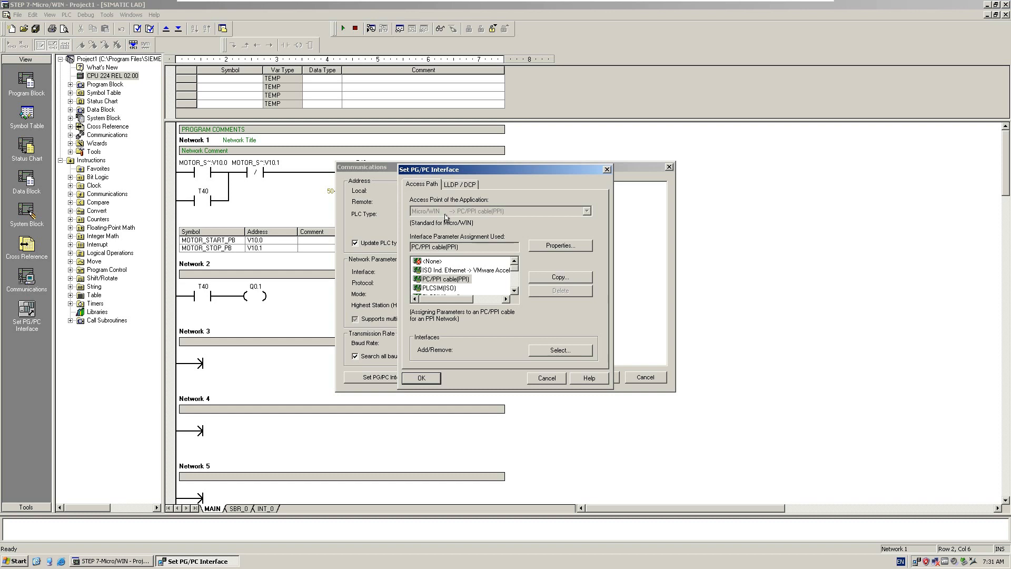
pyautogui.moveTo(479, 217)
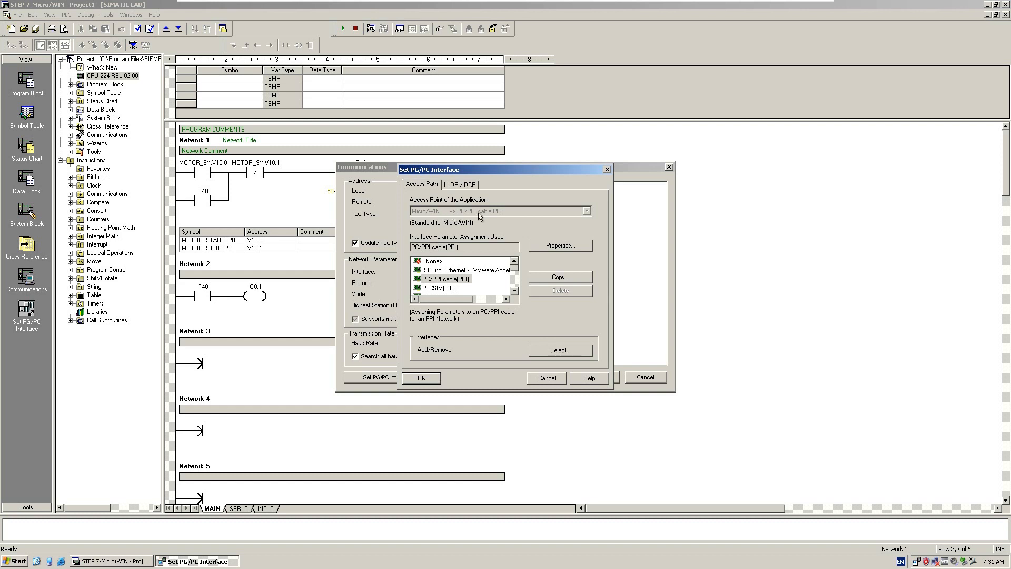
pyautogui.moveTo(492, 214)
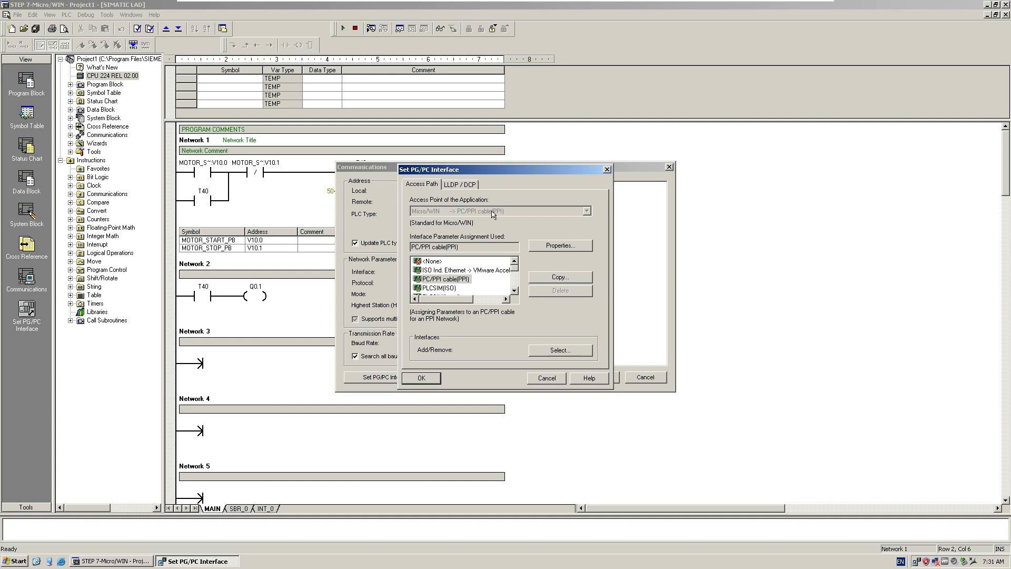
pyautogui.moveTo(447, 290)
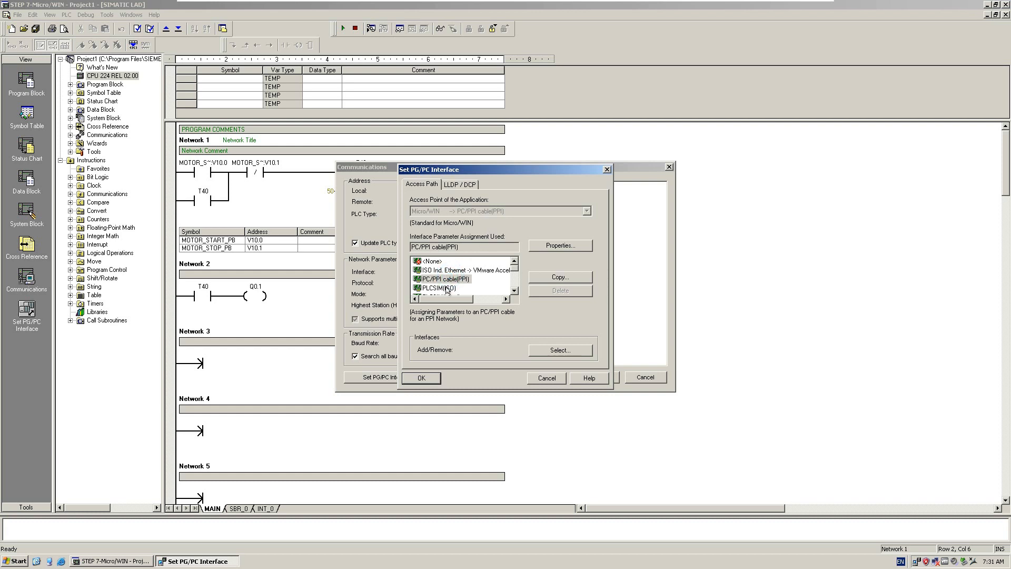
pyautogui.click(558, 245)
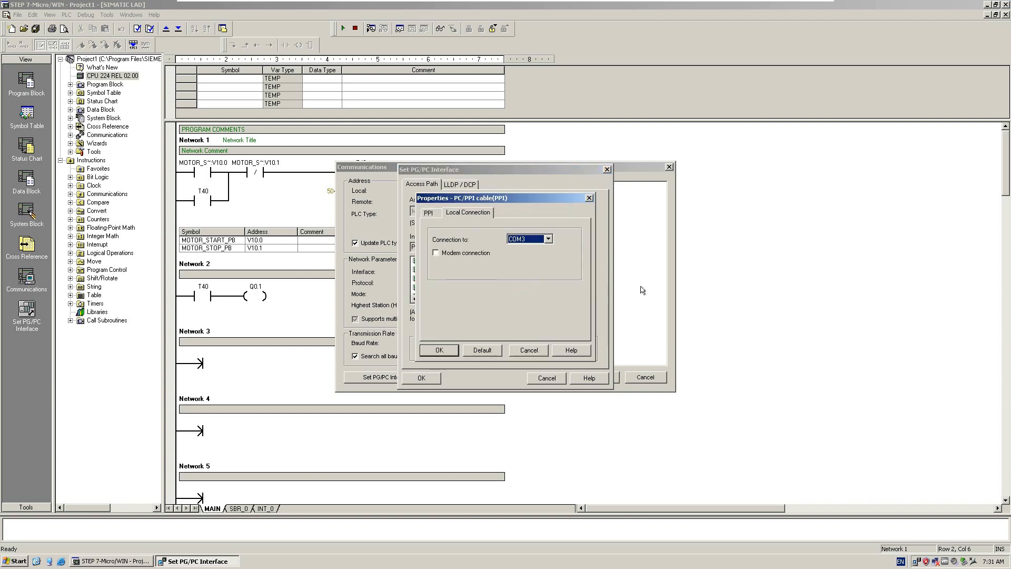
pyautogui.moveTo(433, 217)
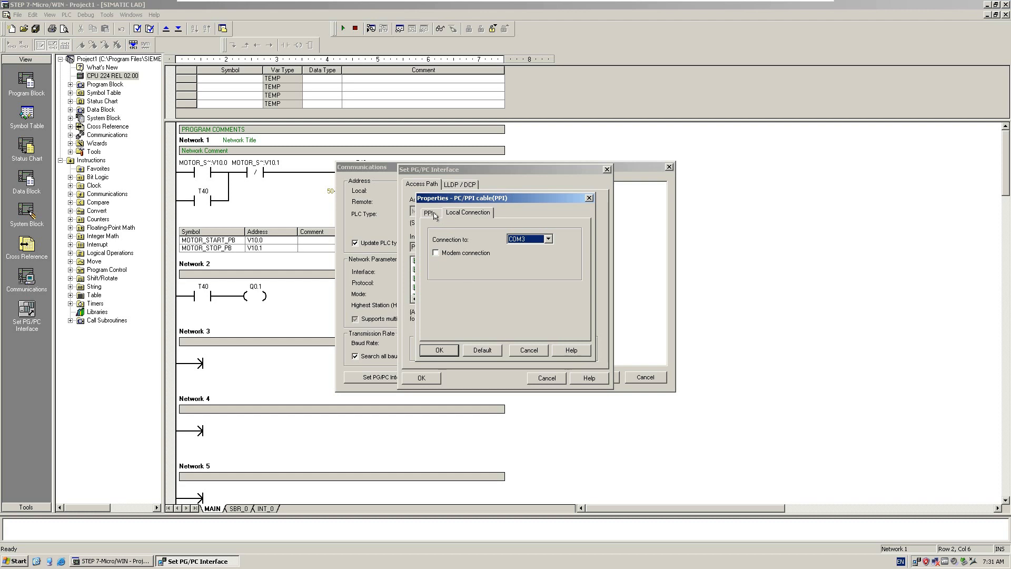
pyautogui.click(428, 213)
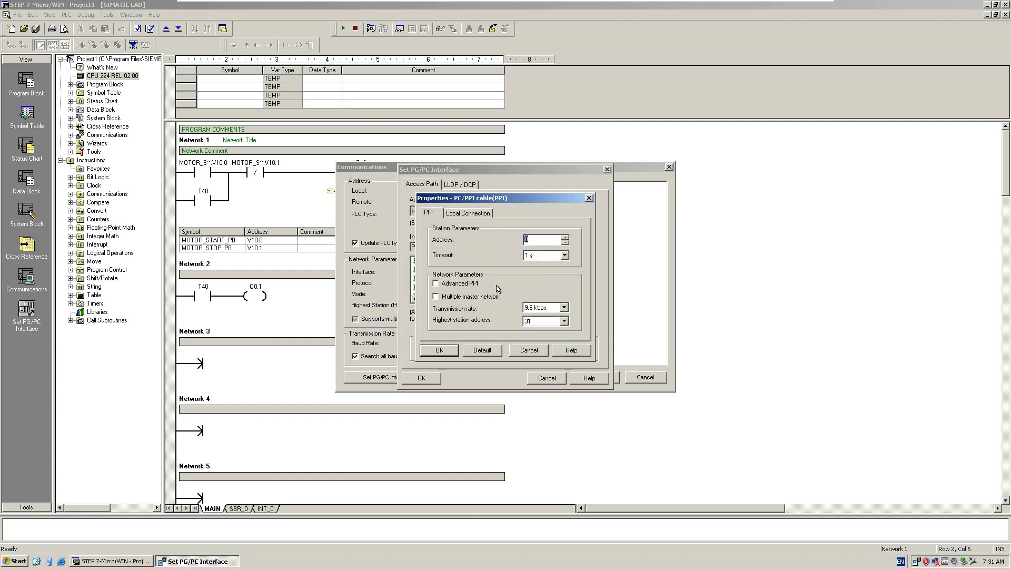
pyautogui.moveTo(490, 313)
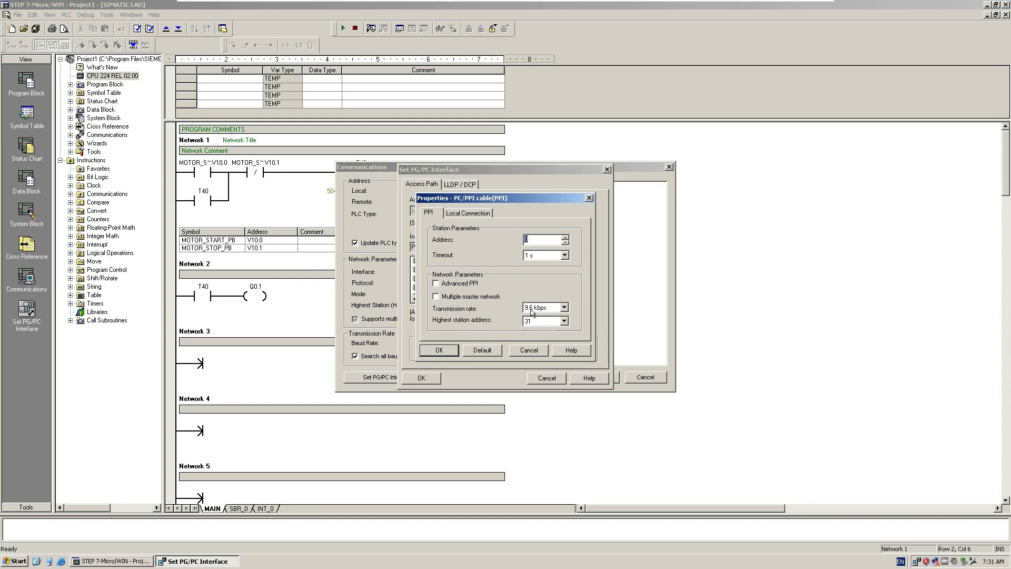
pyautogui.moveTo(538, 314)
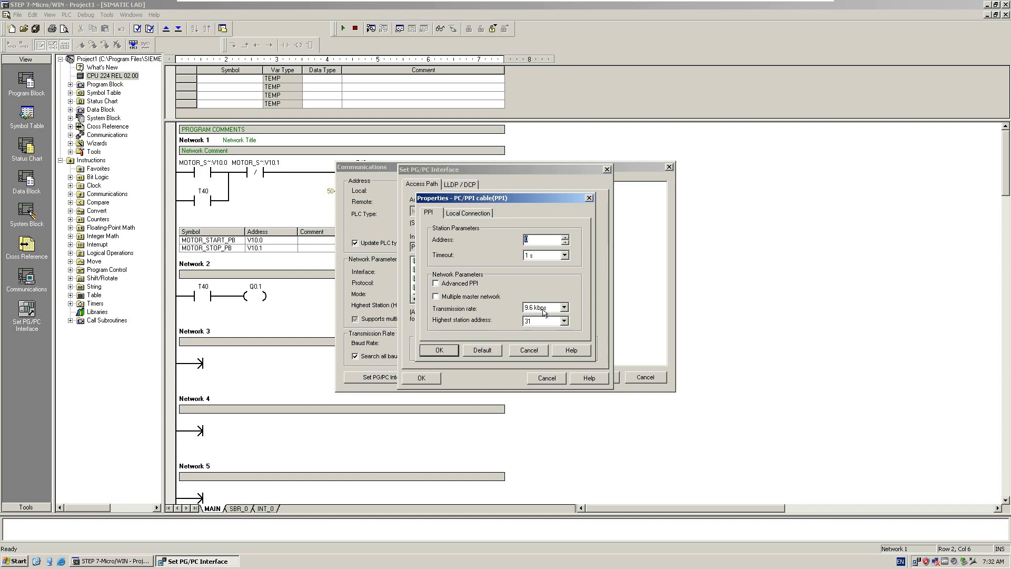
# Keep the transmission rate at 9.6 kbps and show the cable's Local Connection setting.
pyautogui.click(540, 307)
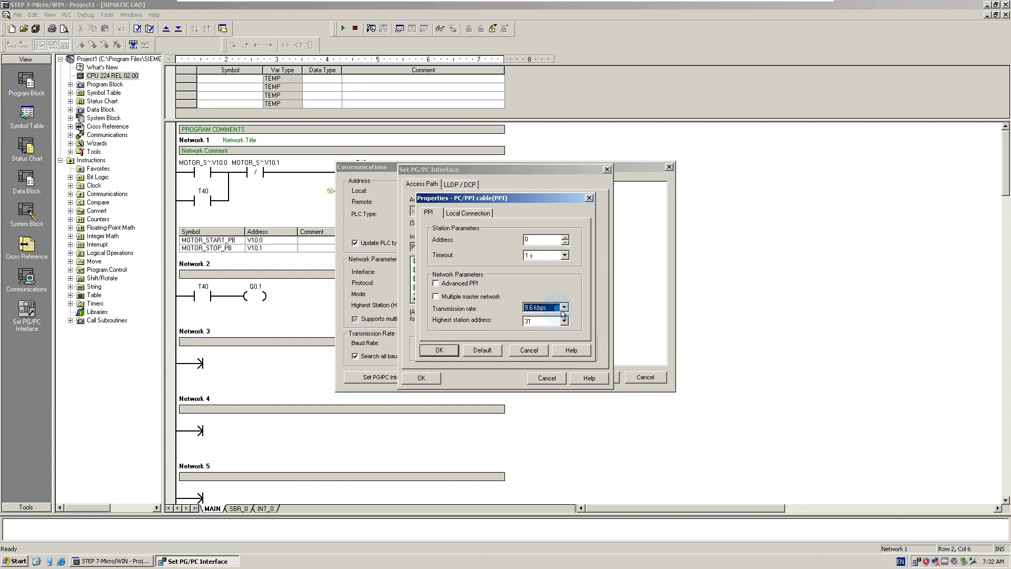
pyautogui.click(563, 306)
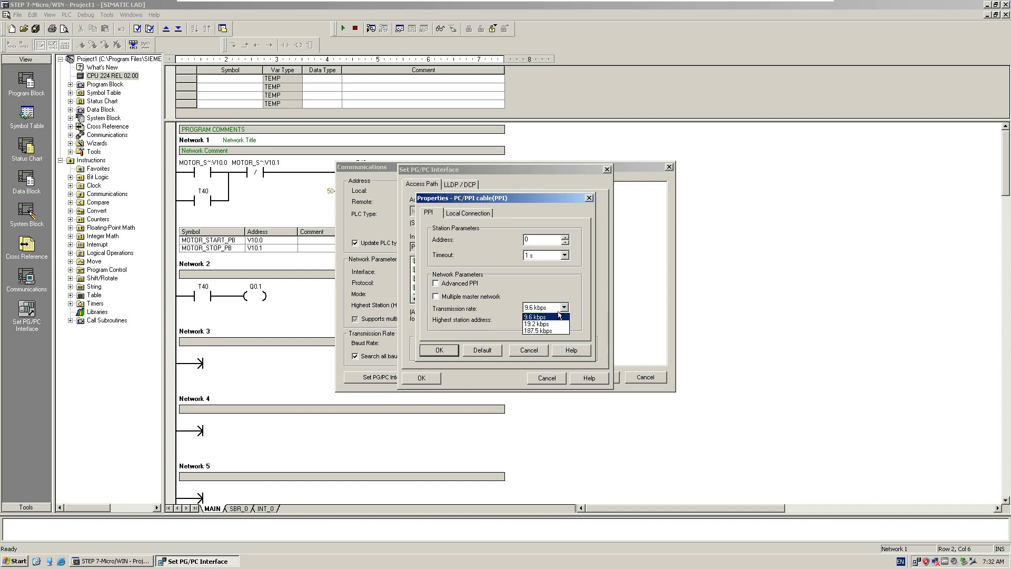
pyautogui.click(534, 316)
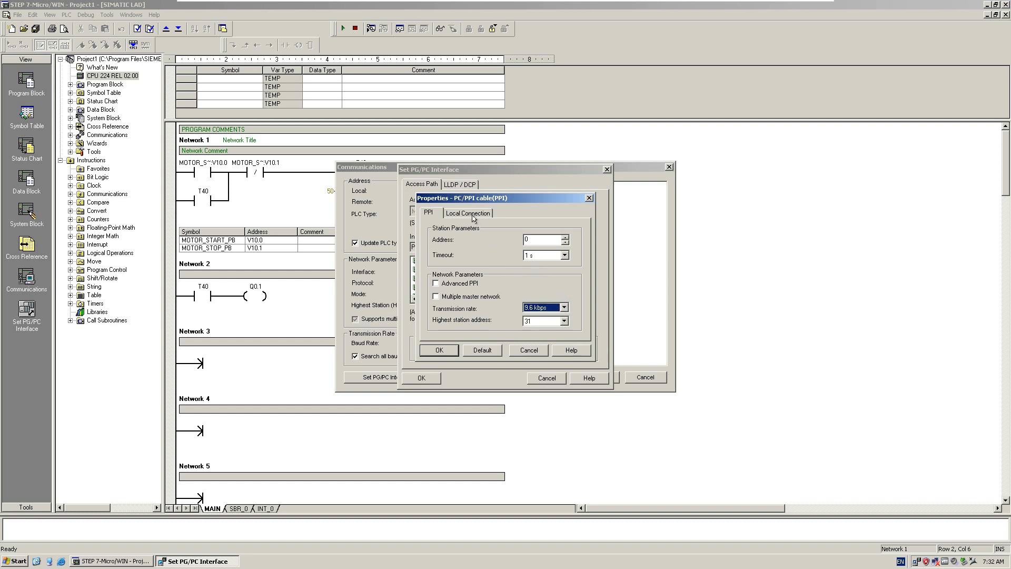
pyautogui.click(468, 212)
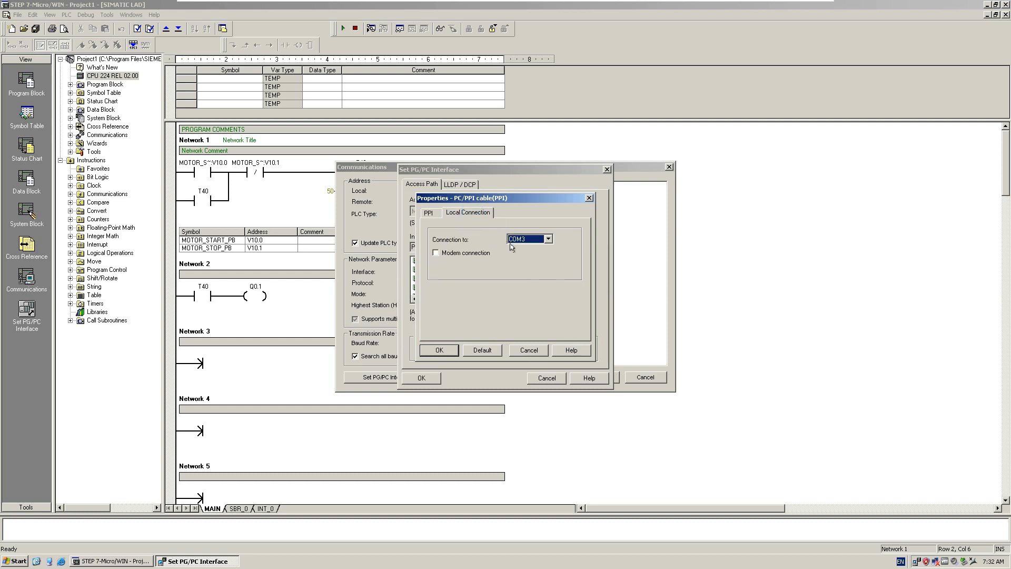
pyautogui.moveTo(535, 239)
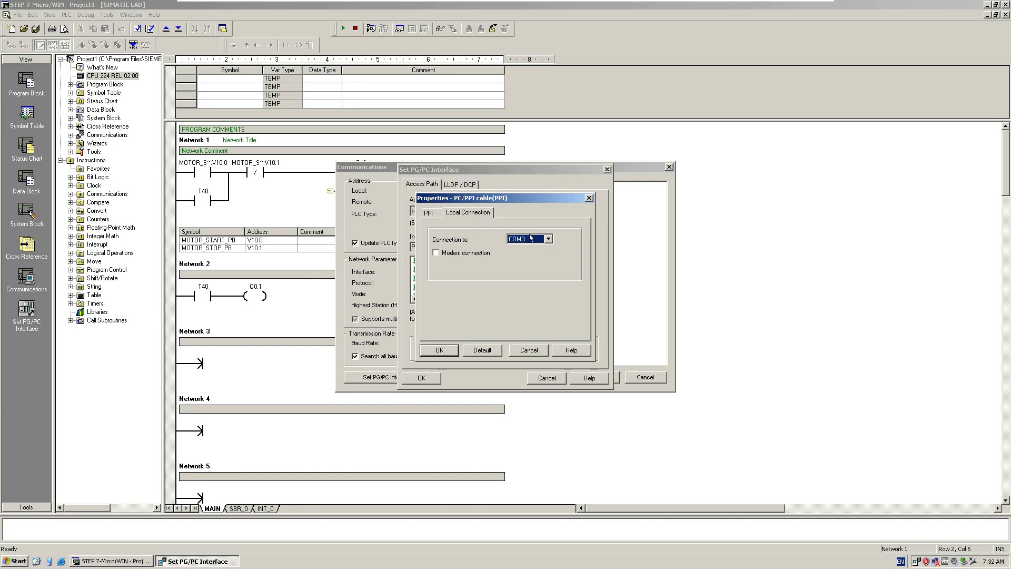
pyautogui.moveTo(536, 242)
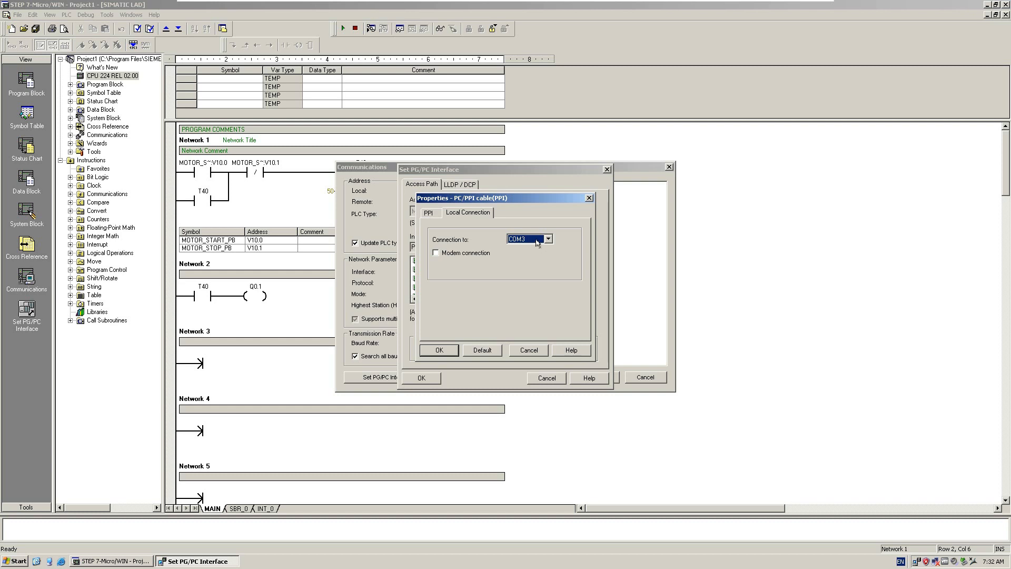
# Choose COM3 from the COM1–COM3/USB list as the cable's port and confirm the properties.
pyautogui.click(548, 239)
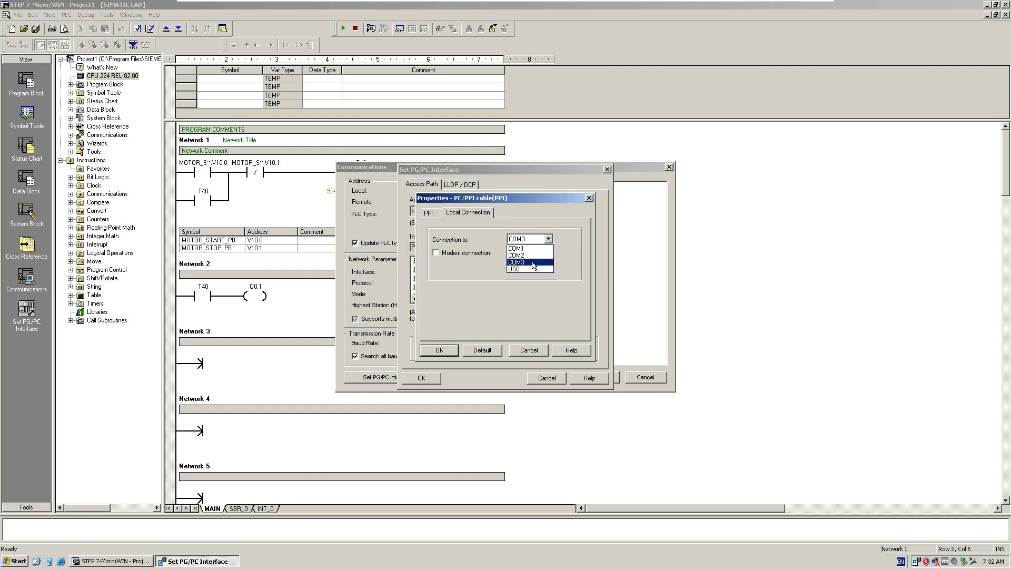
pyautogui.moveTo(514, 269)
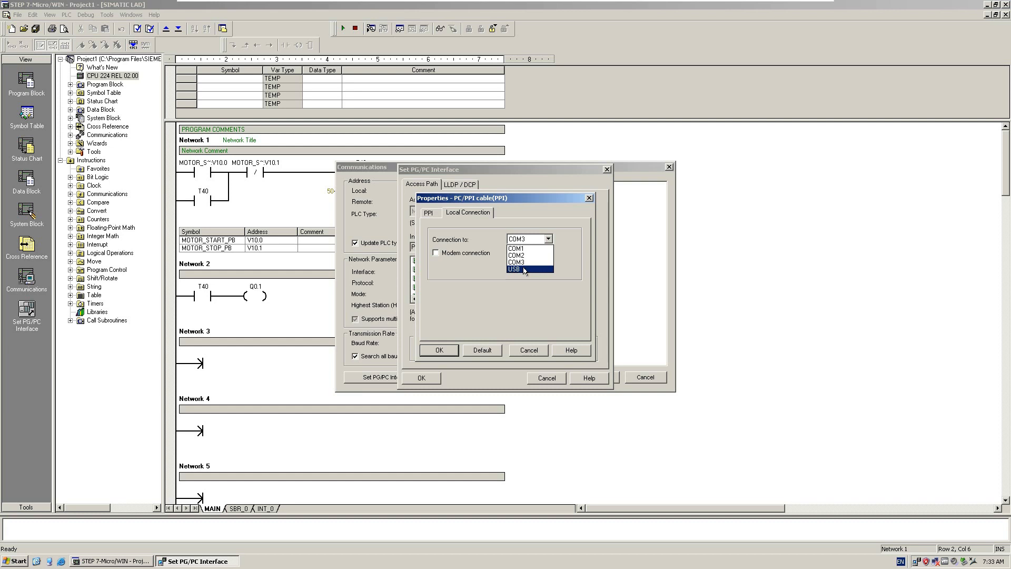
pyautogui.moveTo(522, 262)
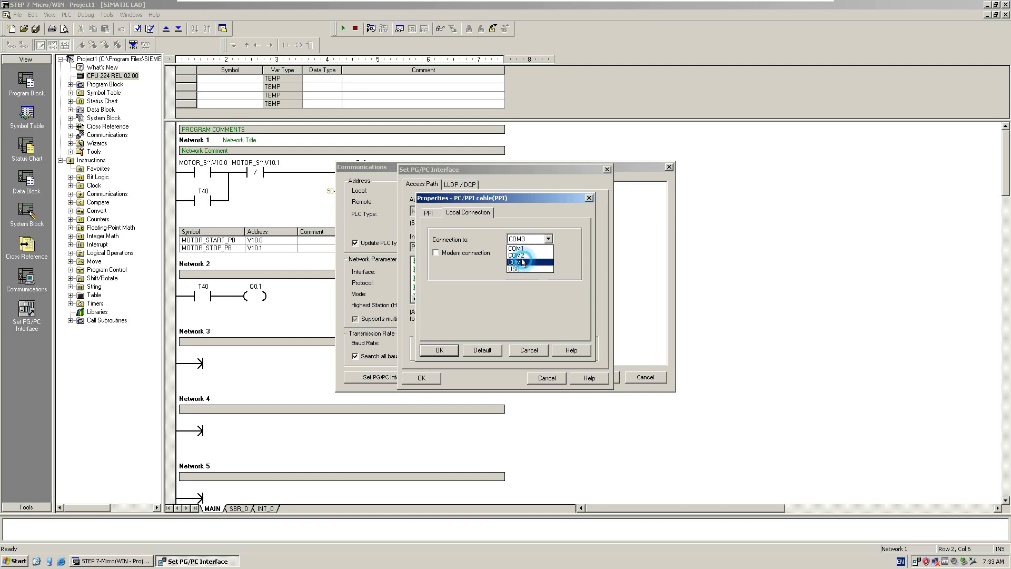
pyautogui.click(521, 262)
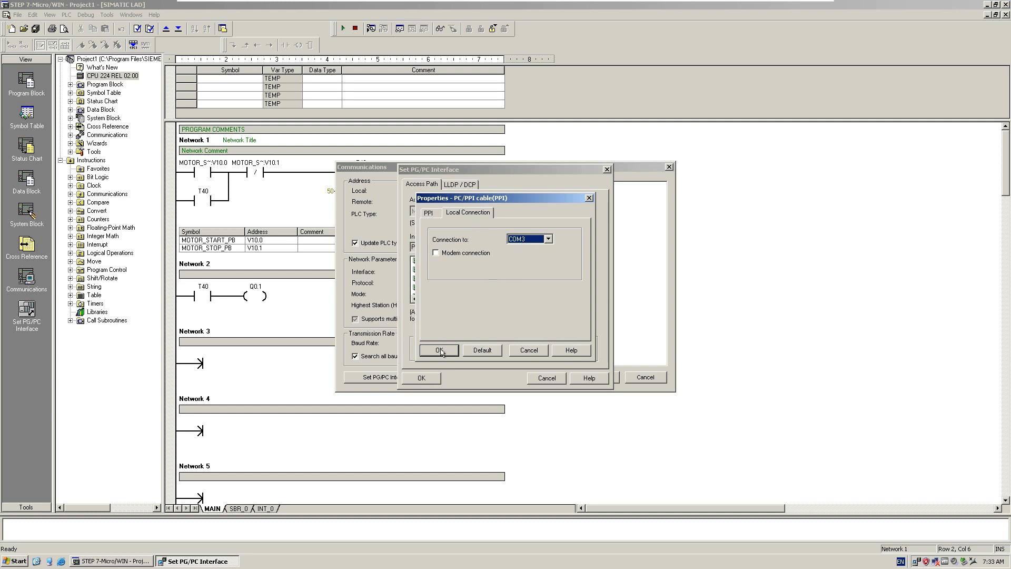
pyautogui.click(438, 350)
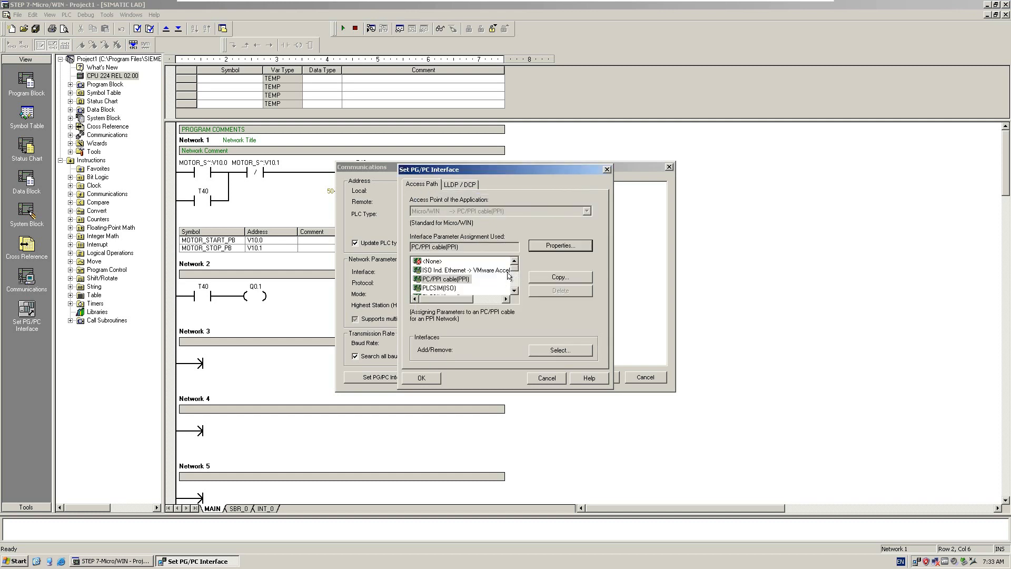
pyautogui.click(421, 377)
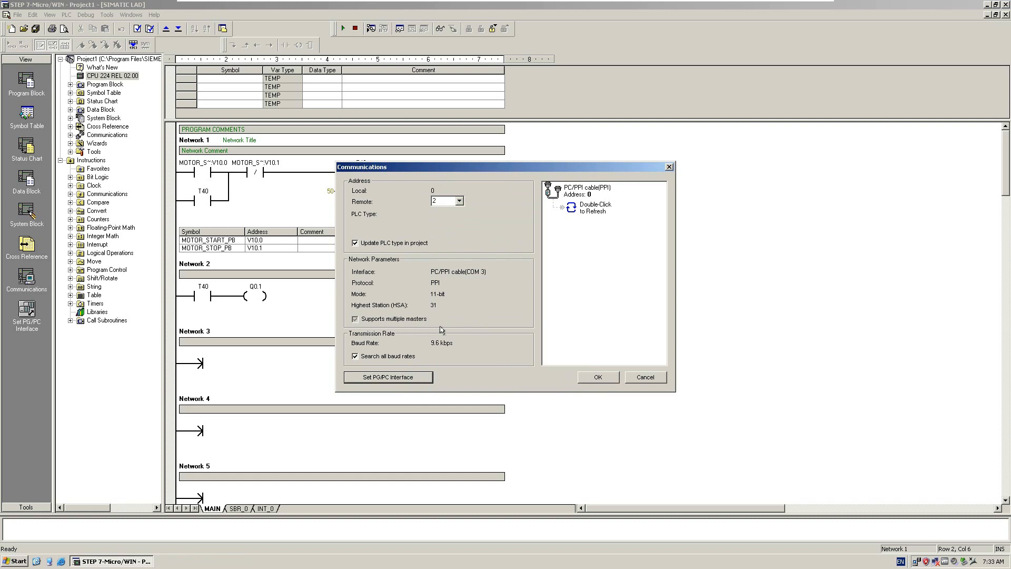
pyautogui.moveTo(425, 268)
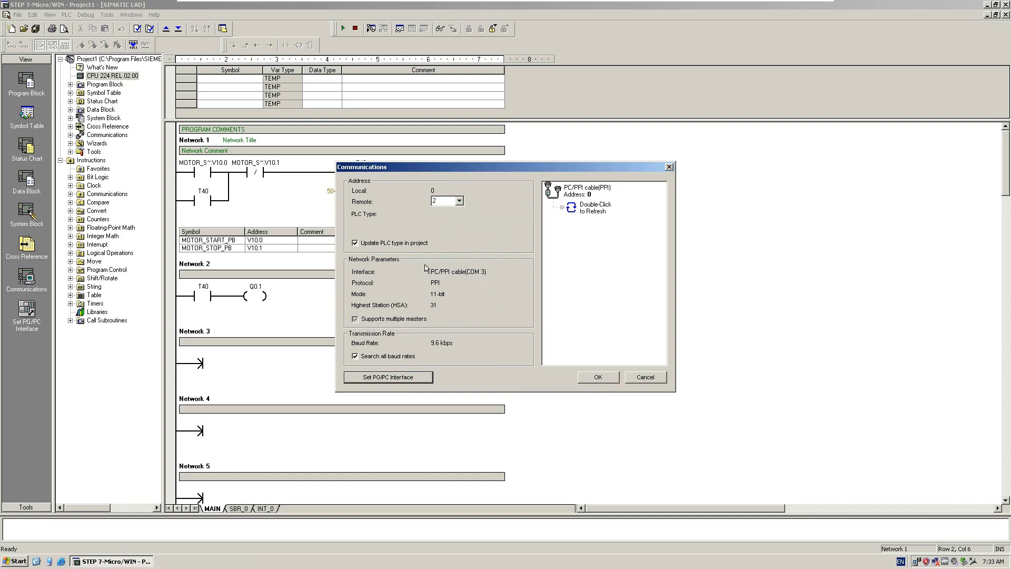
pyautogui.moveTo(423, 326)
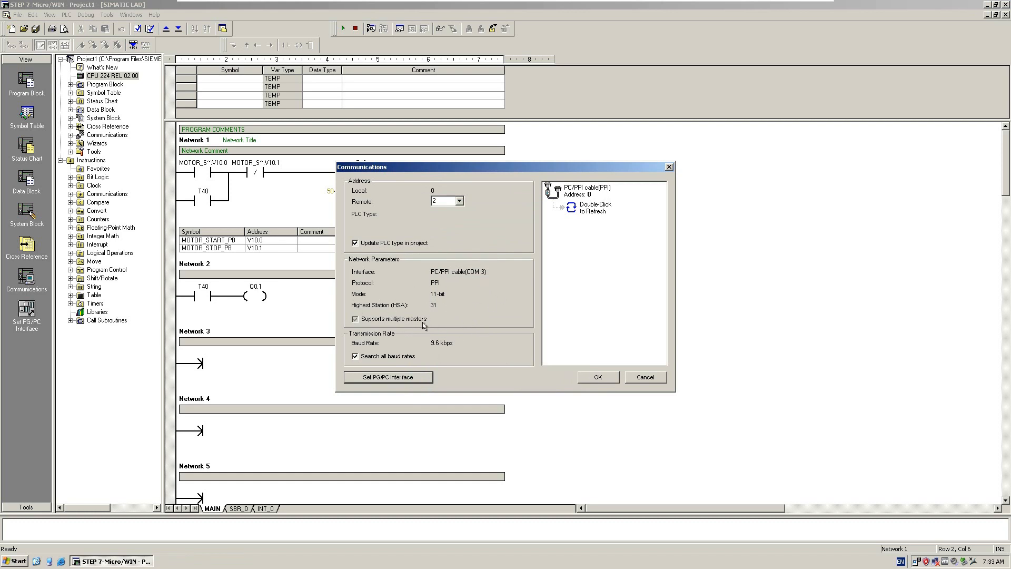
pyautogui.moveTo(434, 277)
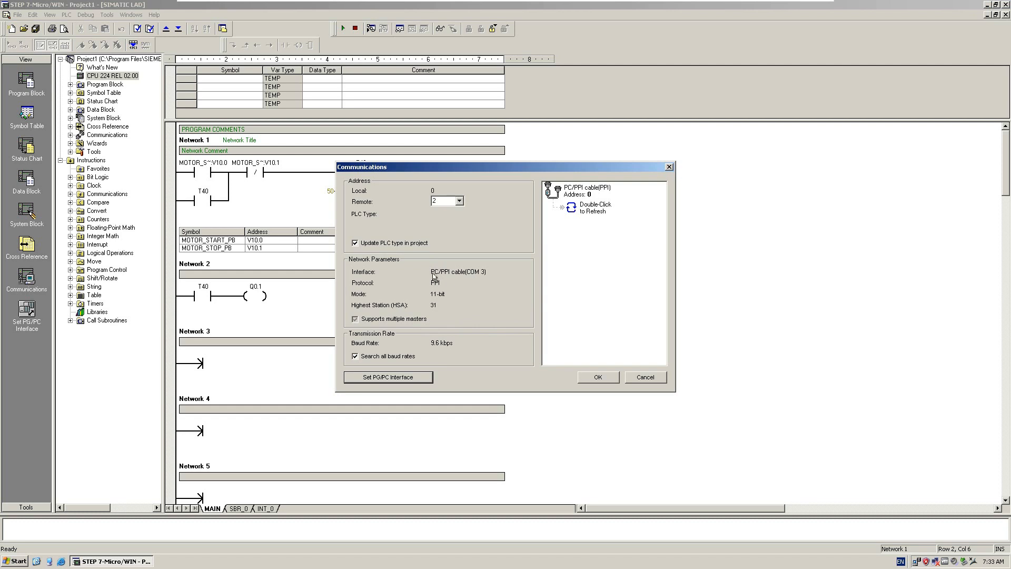
pyautogui.moveTo(440, 294)
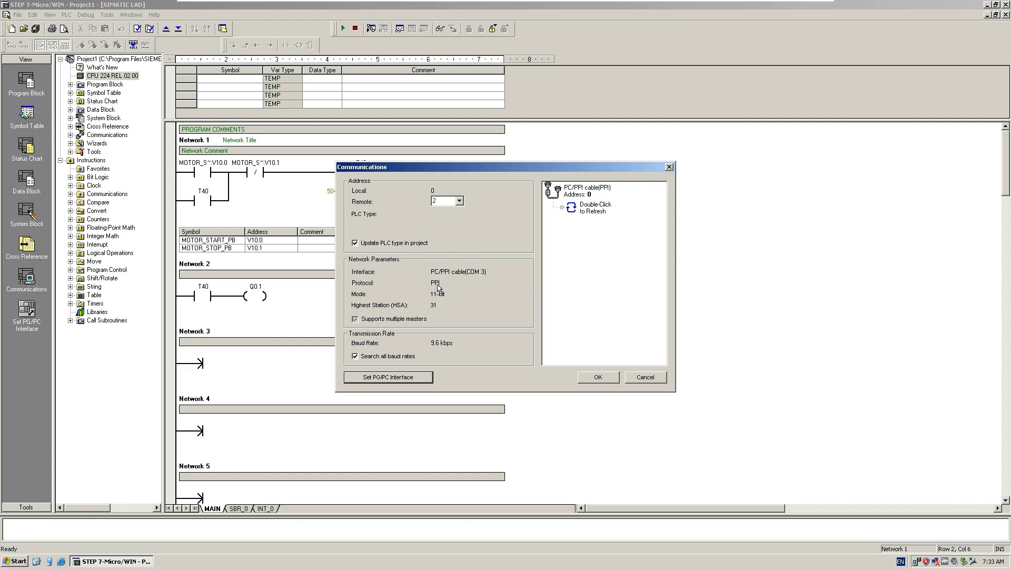
pyautogui.moveTo(439, 350)
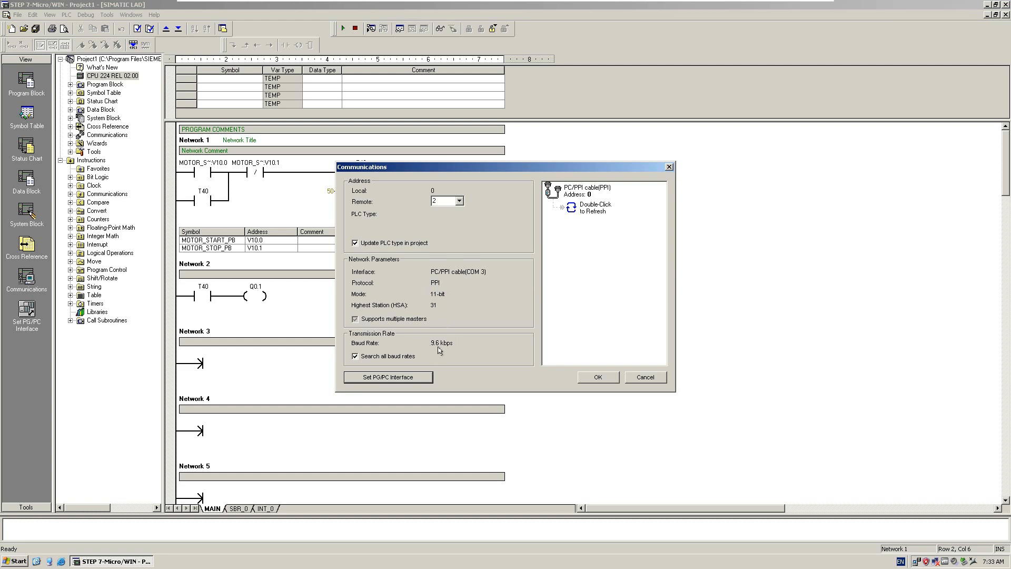
pyautogui.moveTo(361, 369)
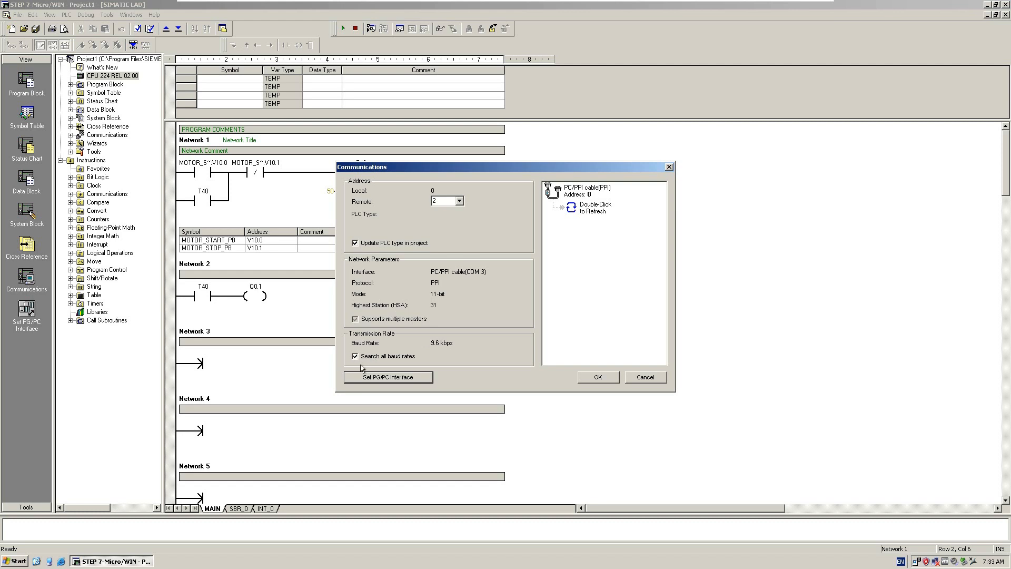
pyautogui.moveTo(404, 365)
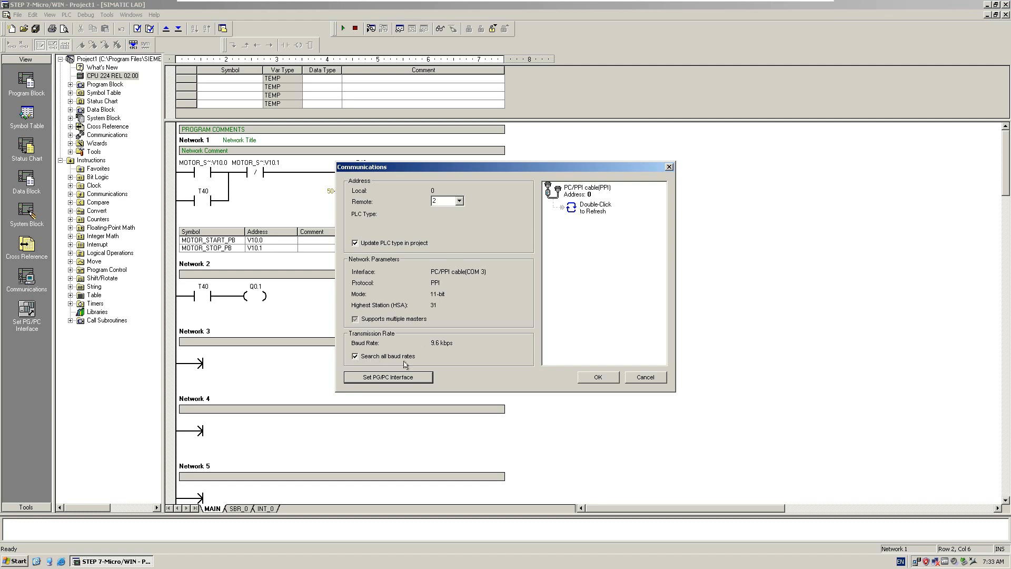
pyautogui.moveTo(481, 318)
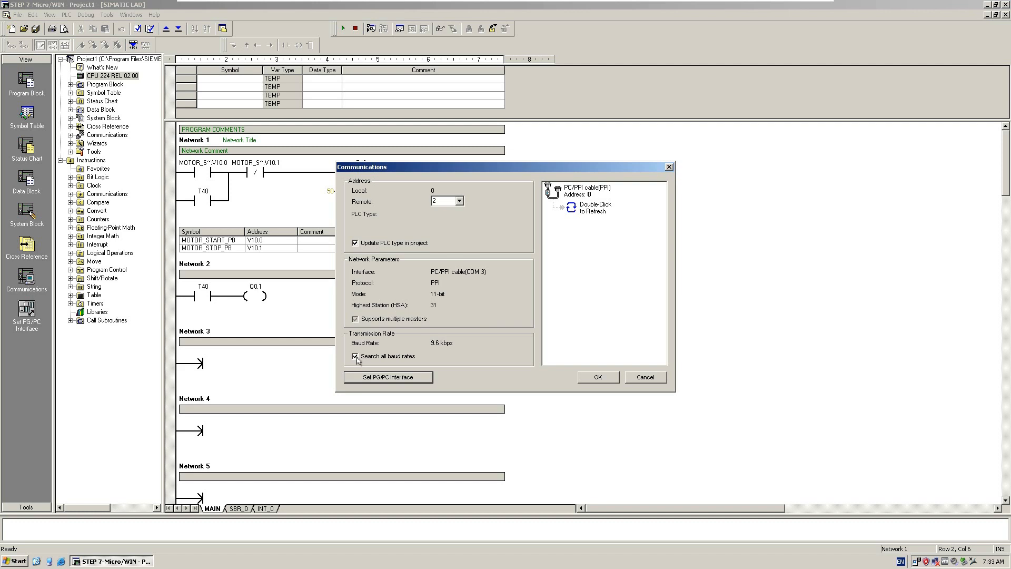
pyautogui.moveTo(583, 211)
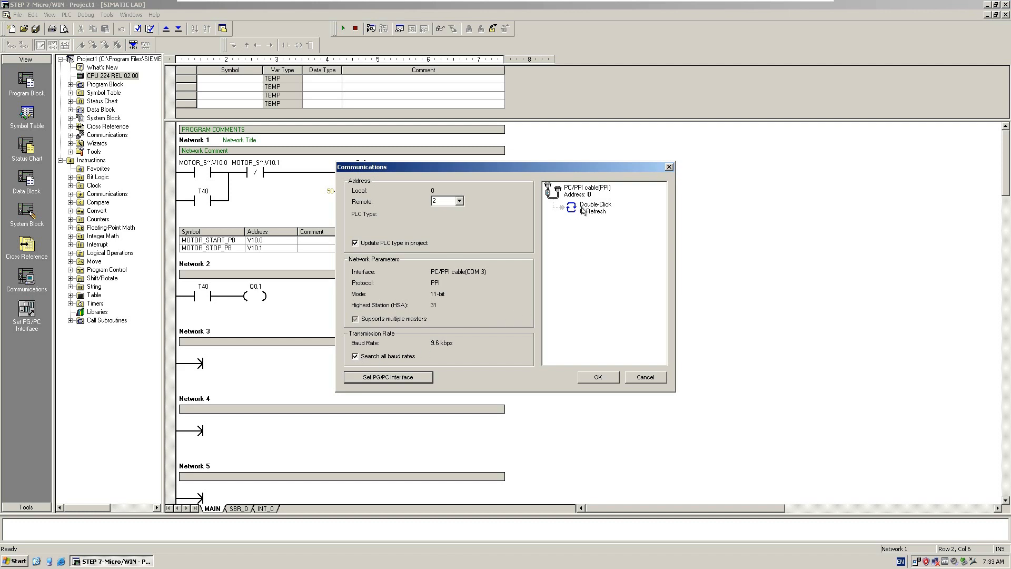
# Refresh the PC/PPI cable search so a PLC at address 2, 9.6 kbps is found and listed.
pyautogui.click(590, 208)
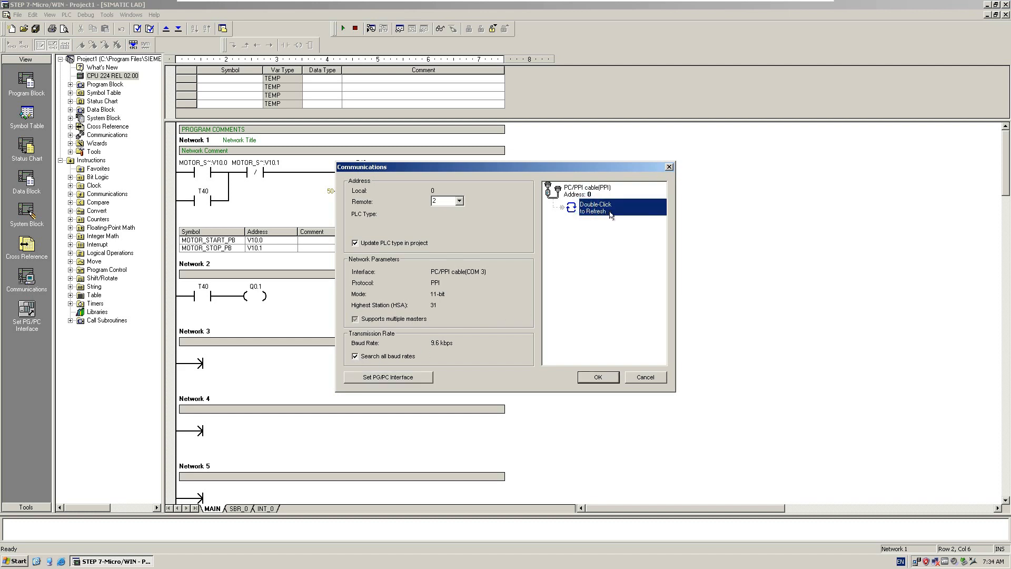
pyautogui.moveTo(618, 260)
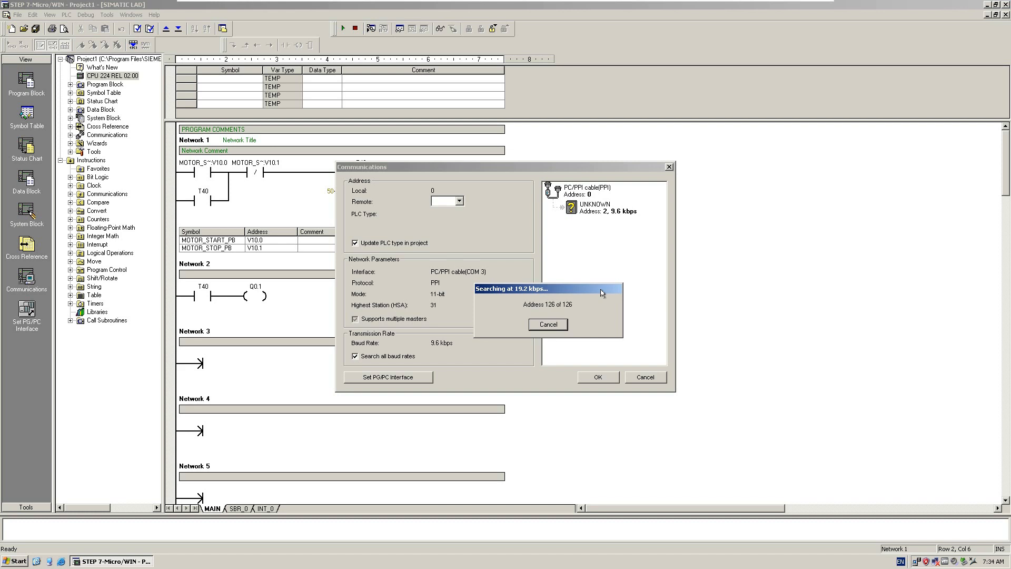
pyautogui.click(546, 323)
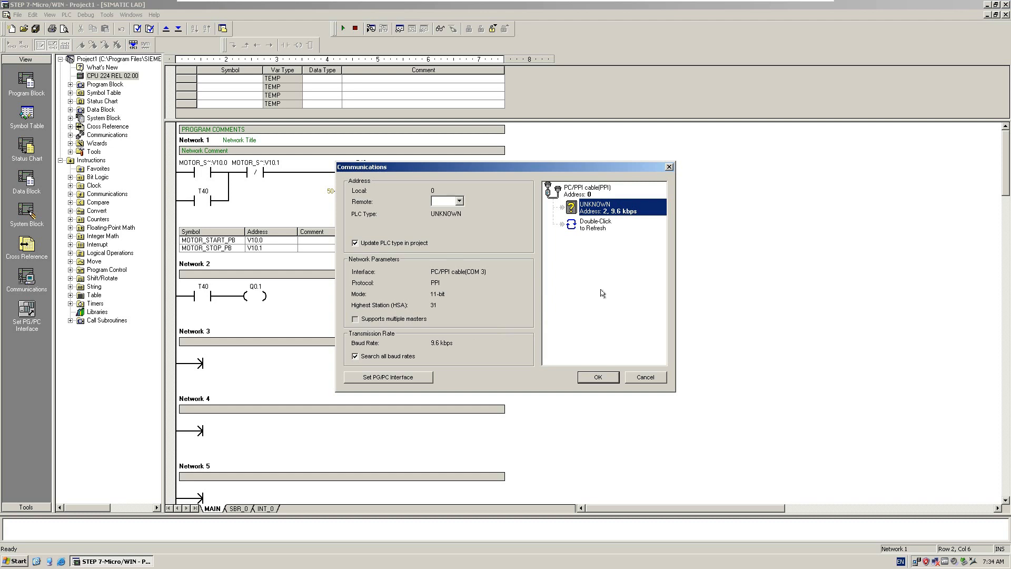
pyautogui.moveTo(597, 217)
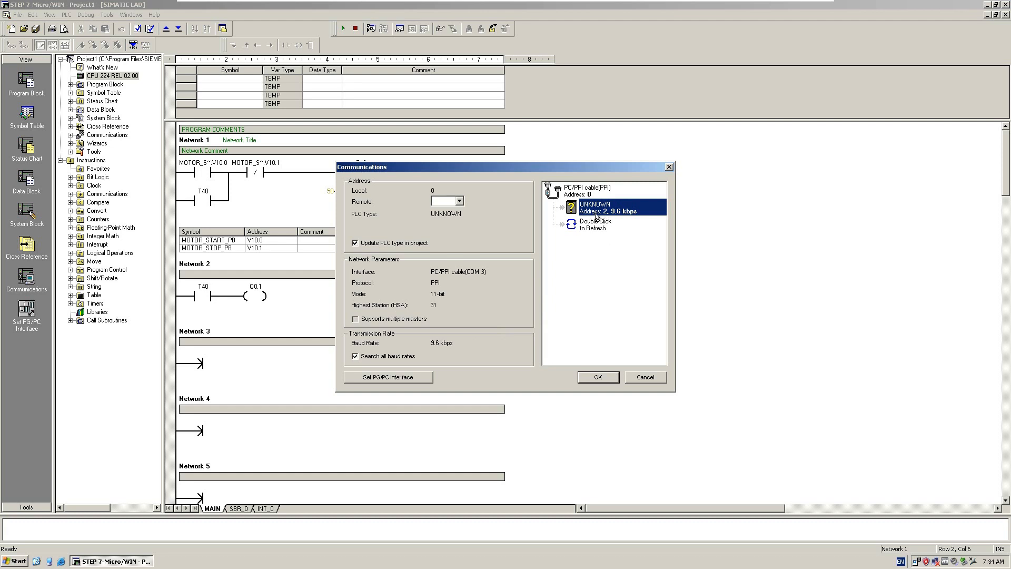
pyautogui.moveTo(602, 217)
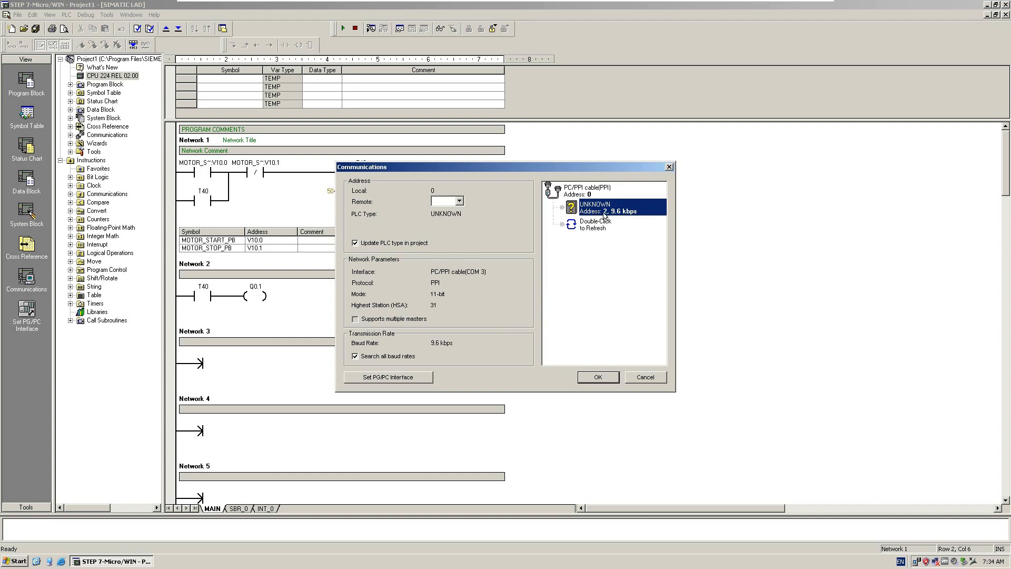
pyautogui.moveTo(622, 217)
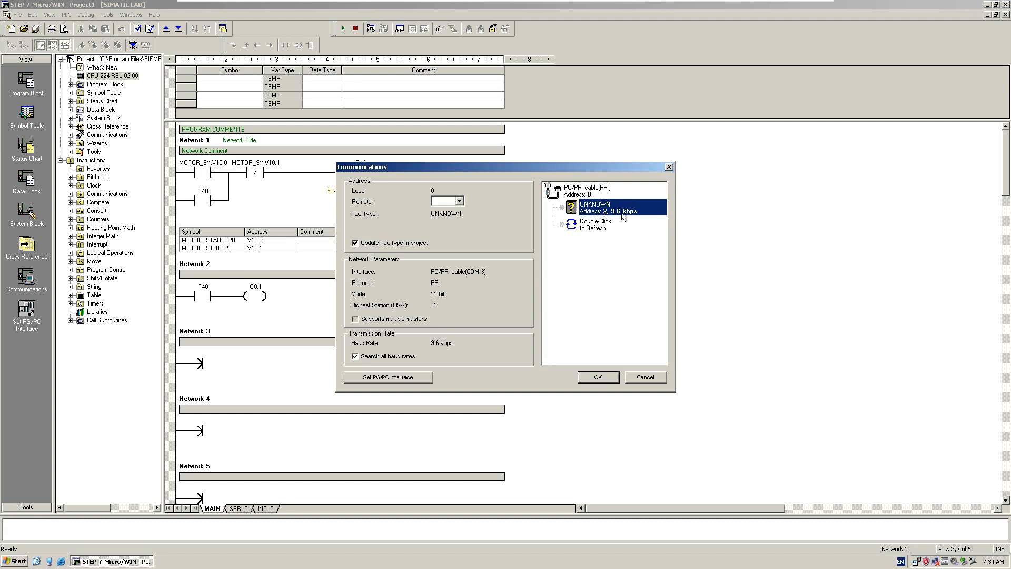
pyautogui.moveTo(610, 387)
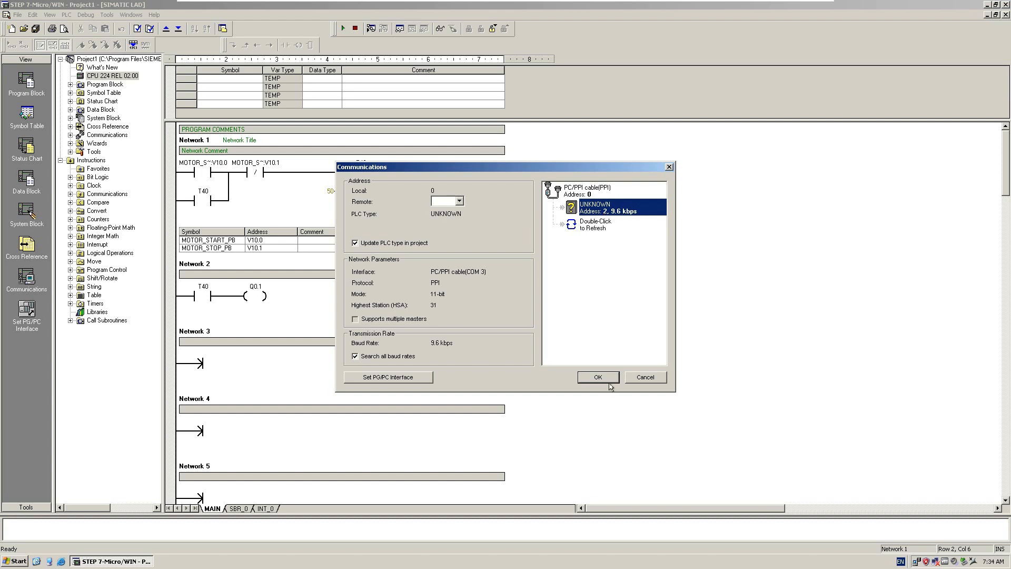
# Accept communications, try version 01.12, read the PLC and keep CPU 224 version 02.00.
pyautogui.click(596, 377)
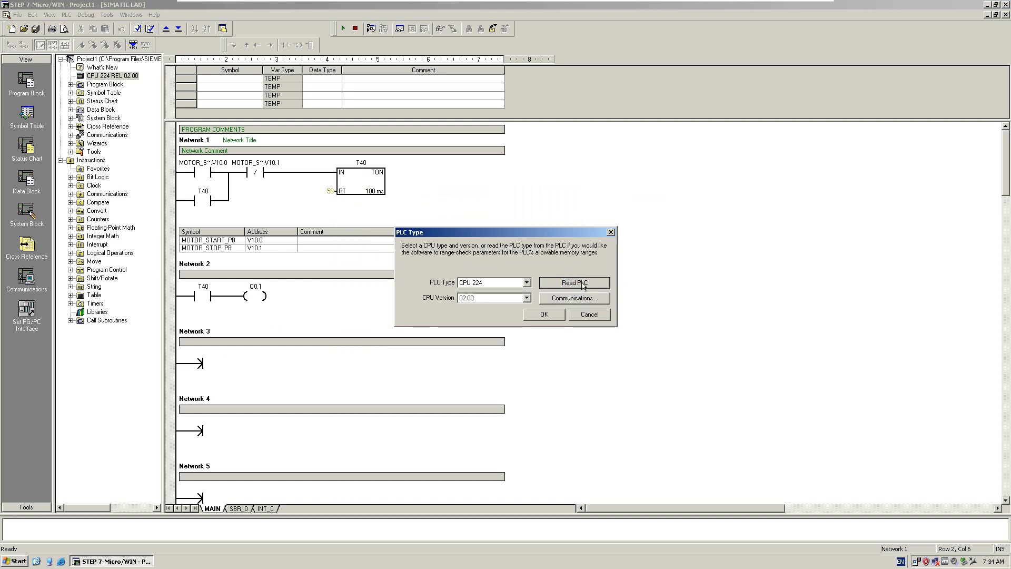
pyautogui.moveTo(493, 287)
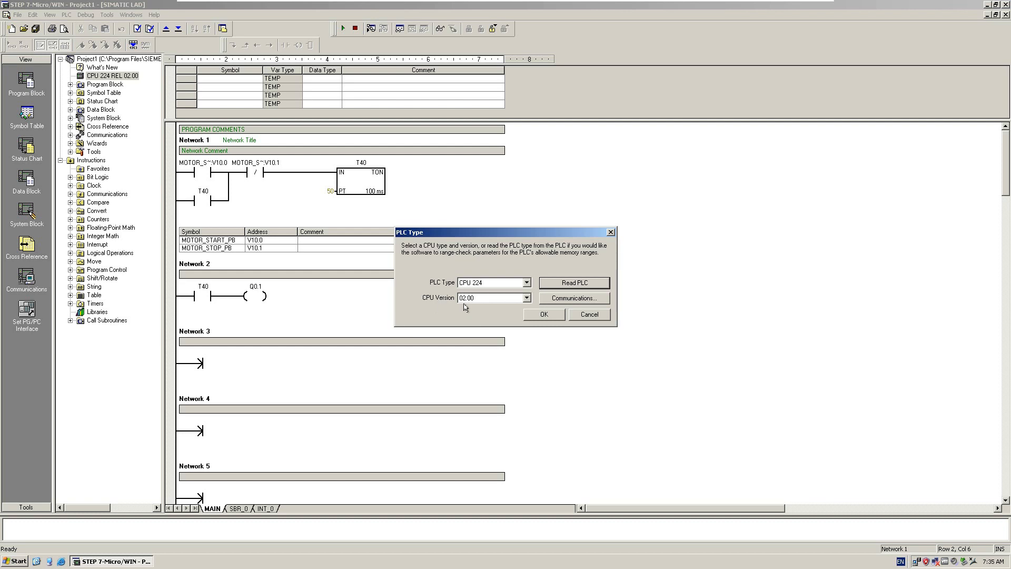
pyautogui.click(524, 297)
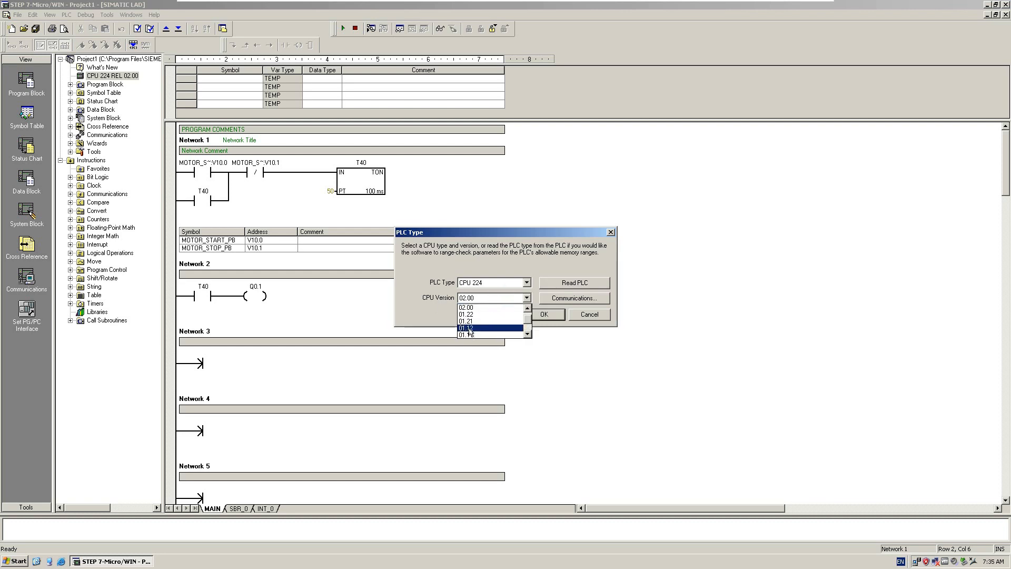
pyautogui.click(490, 327)
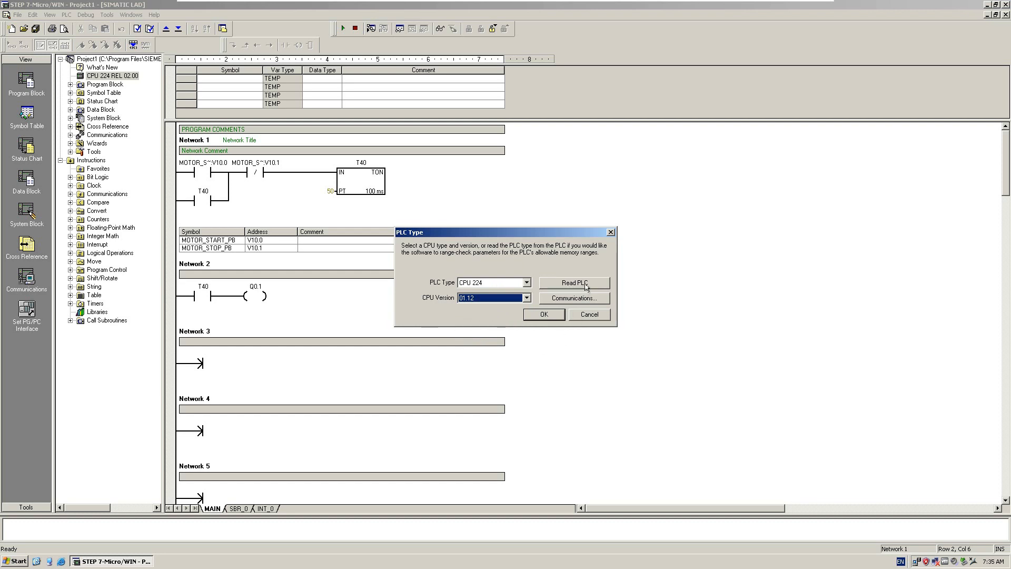
pyautogui.click(526, 298)
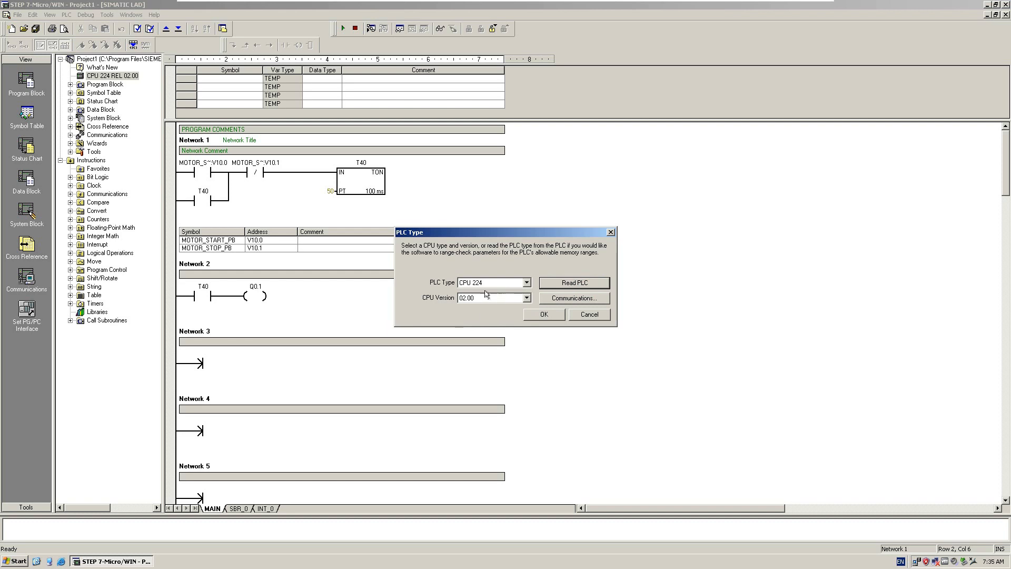
pyautogui.moveTo(458, 311)
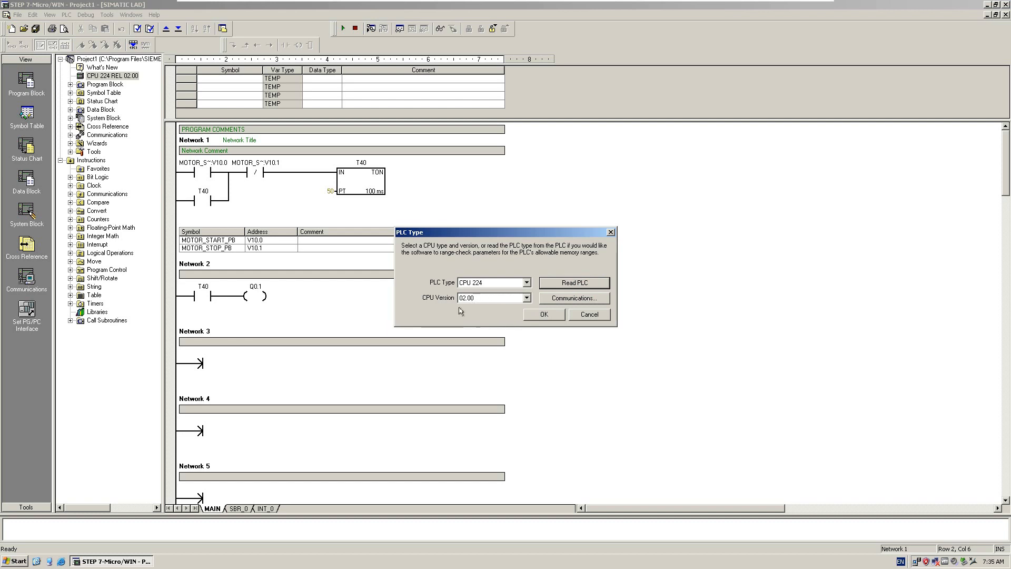
pyautogui.moveTo(492, 304)
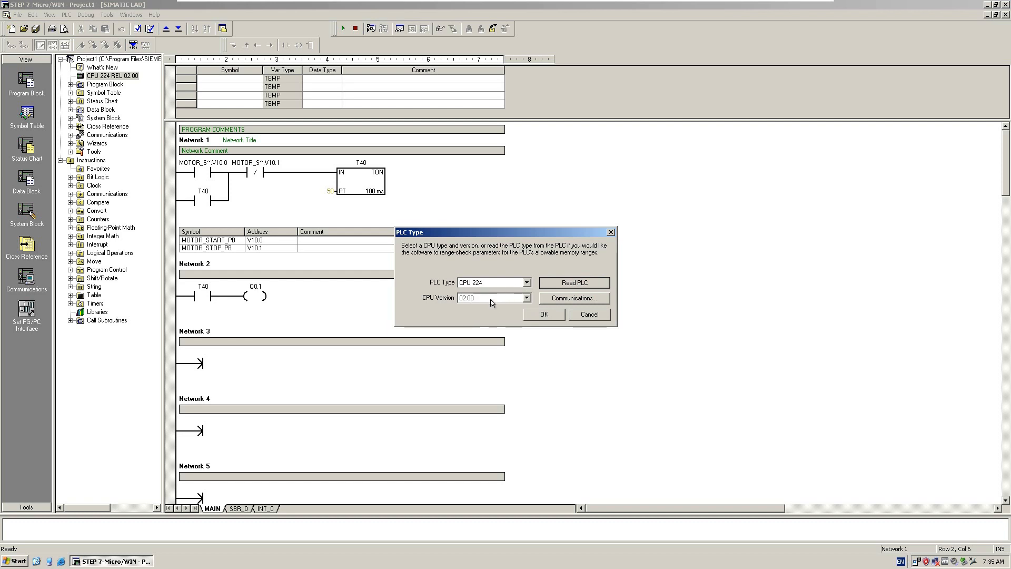
pyautogui.moveTo(543, 323)
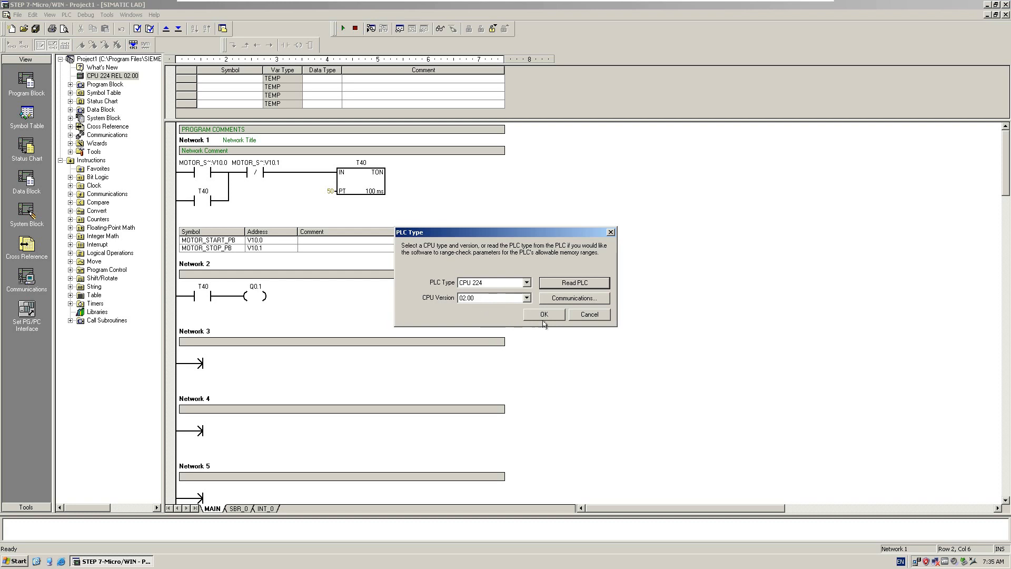
pyautogui.click(544, 314)
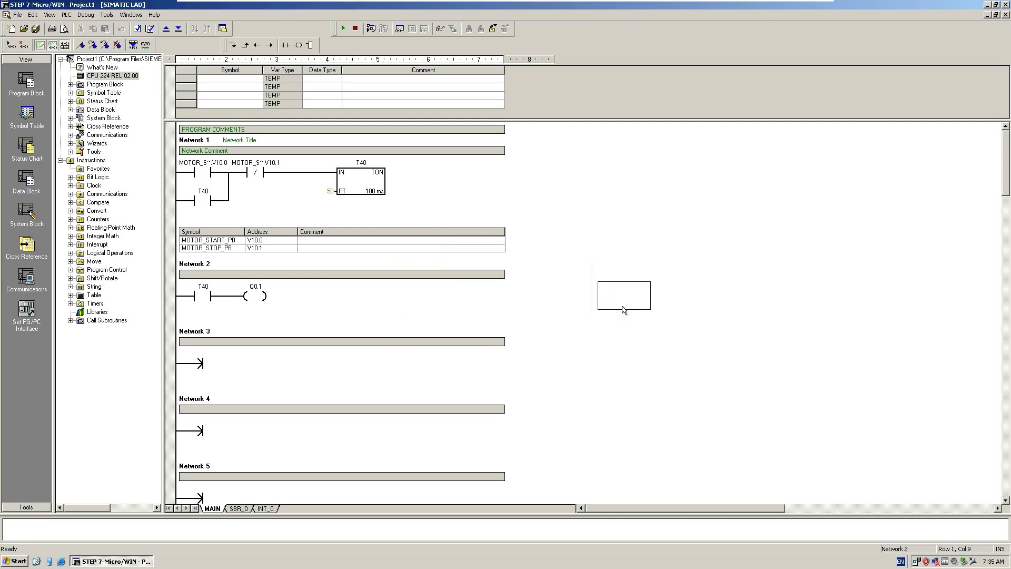
pyautogui.moveTo(480, 229)
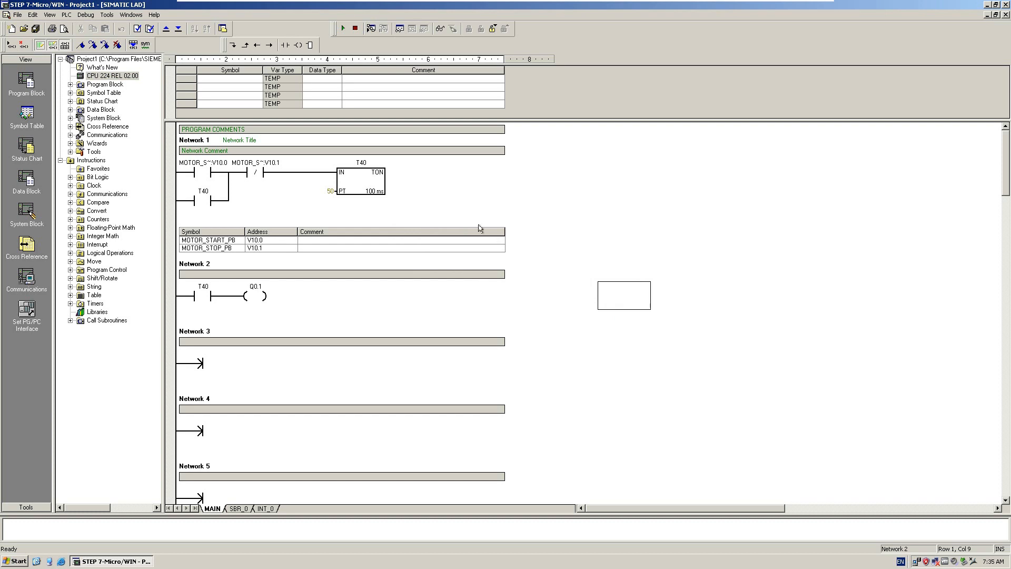
pyautogui.moveTo(465, 230)
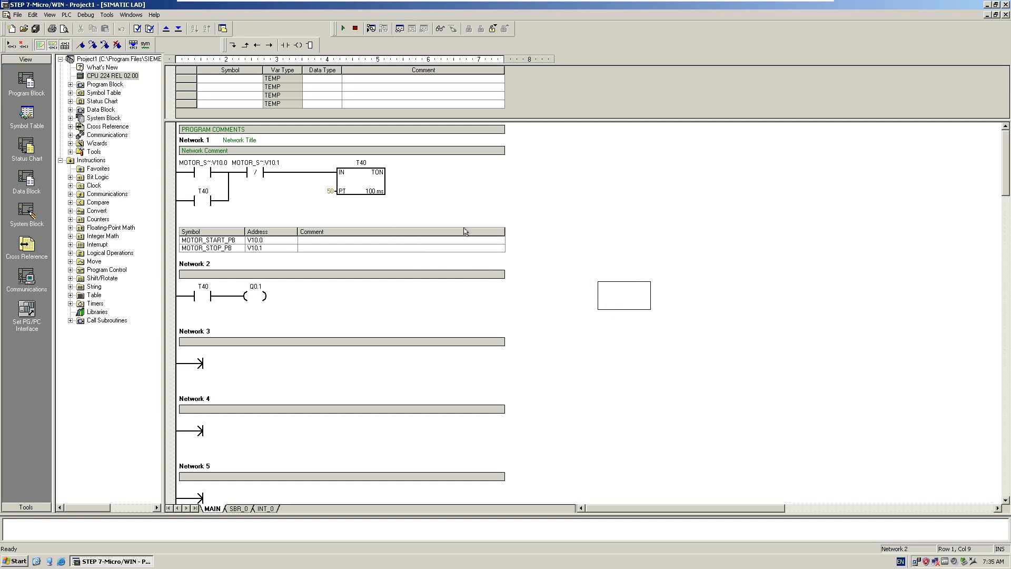
pyautogui.moveTo(168, 65)
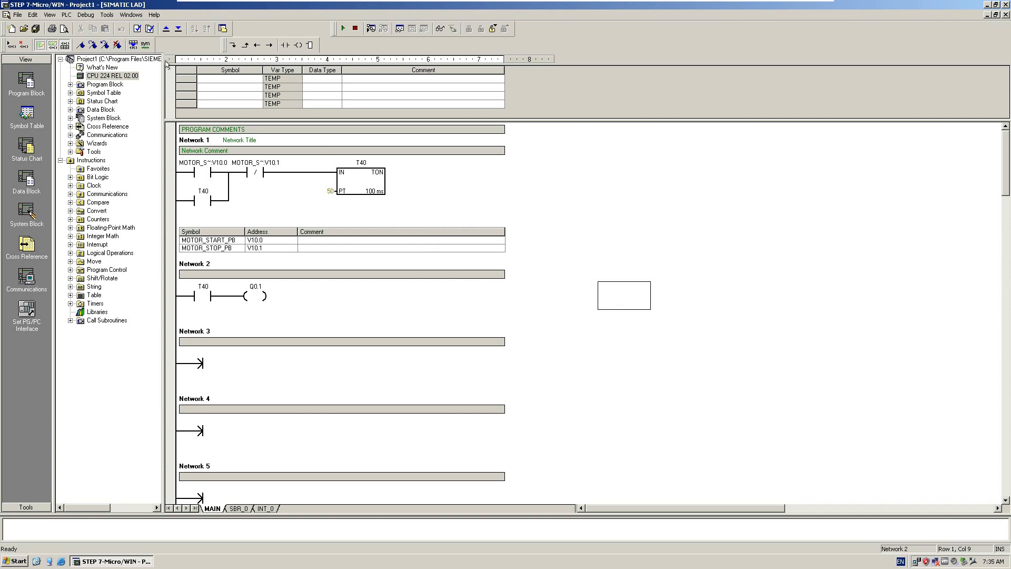
pyautogui.moveTo(263, 303)
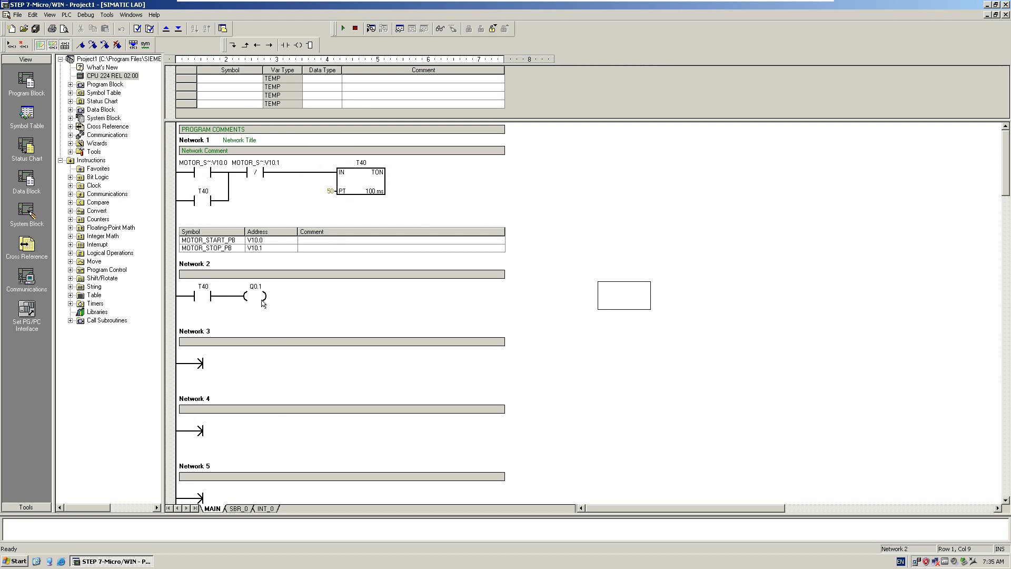
# Compile the ladder program with 0 errors and 0 warnings and begin the download.
pyautogui.click(148, 28)
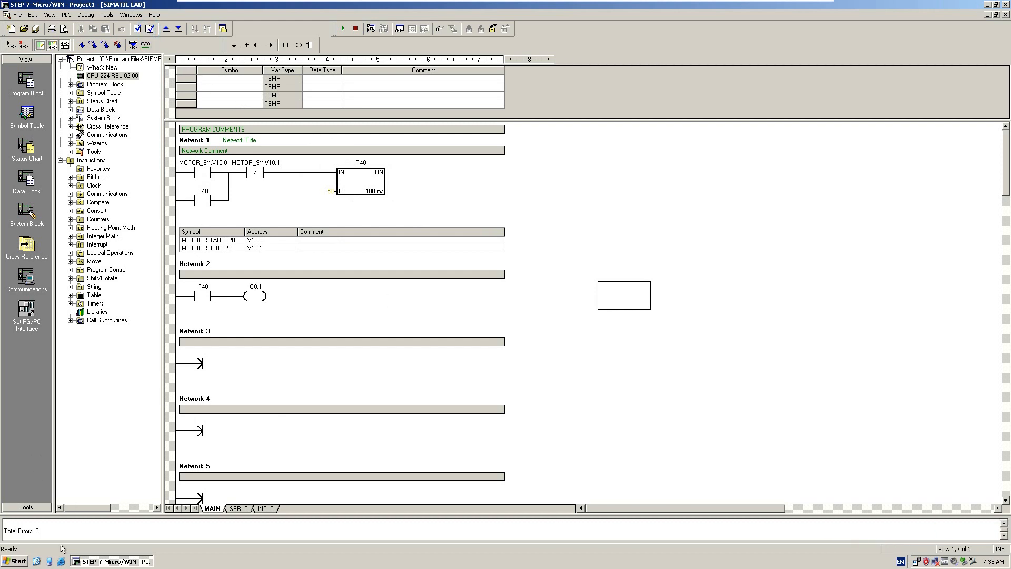
pyautogui.moveTo(176, 30)
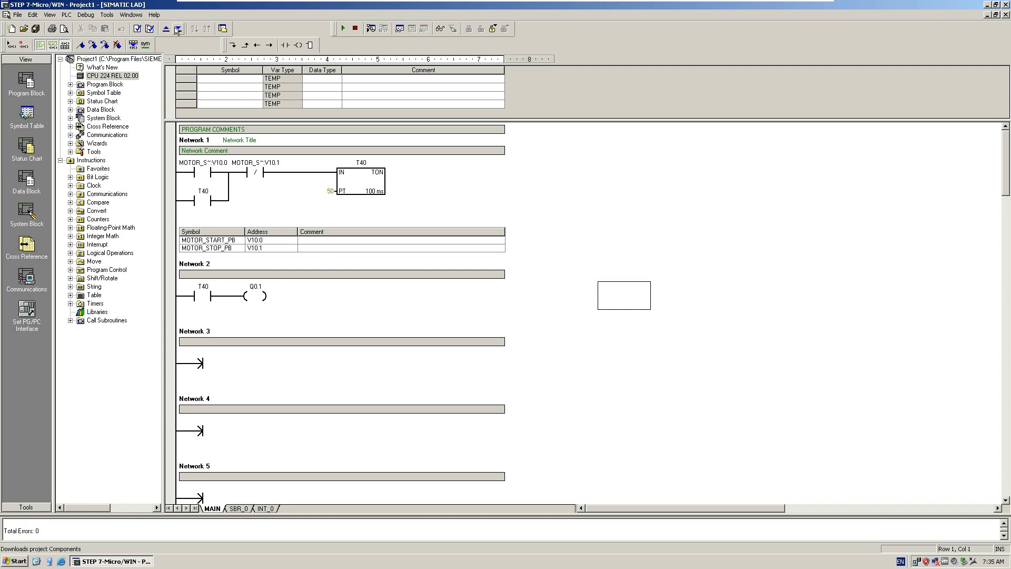
pyautogui.click(179, 29)
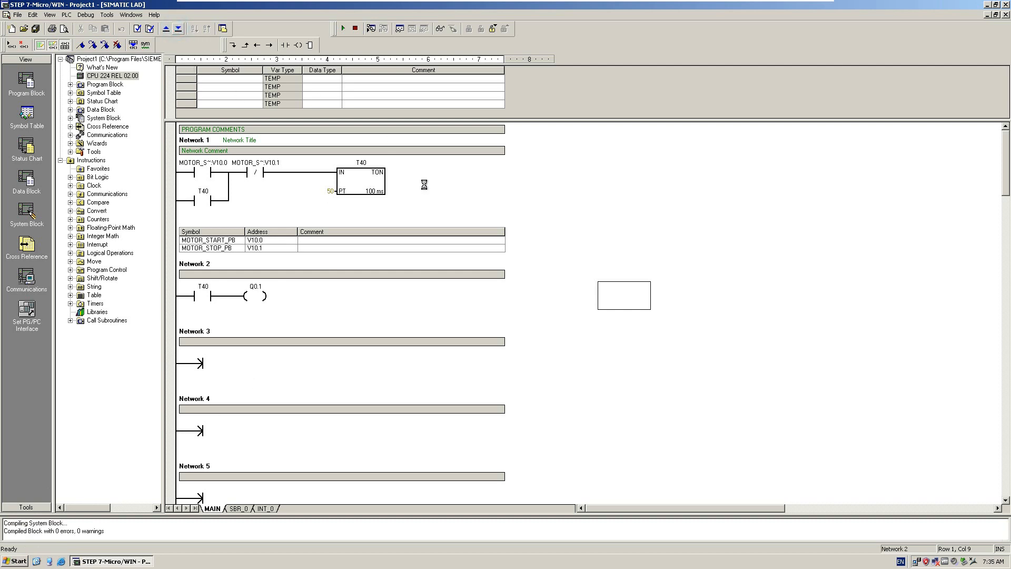
# Download the program, data and system blocks, stopping the PLC then returning it to RUN.
pyautogui.click(468, 29)
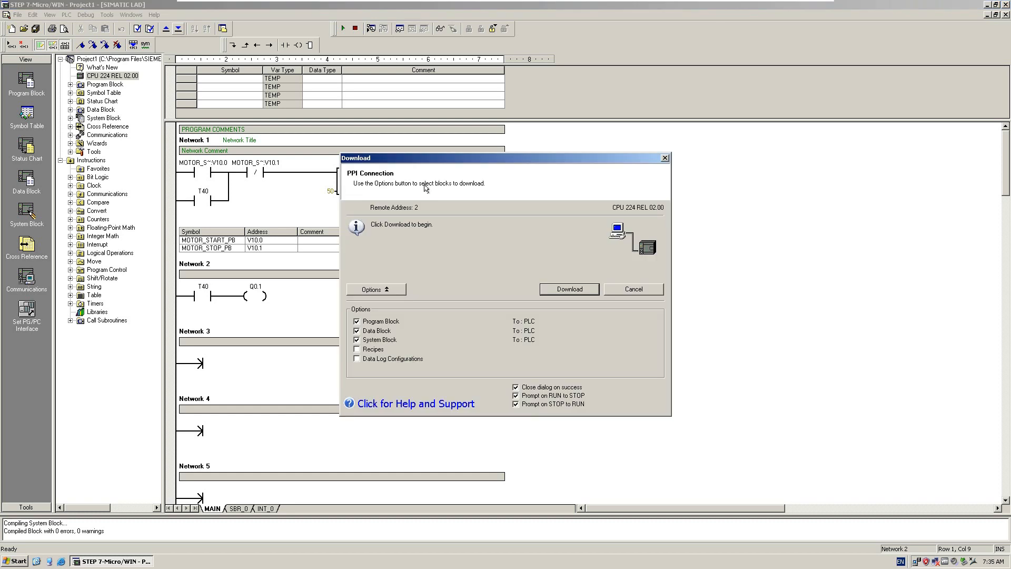
pyautogui.moveTo(610, 243)
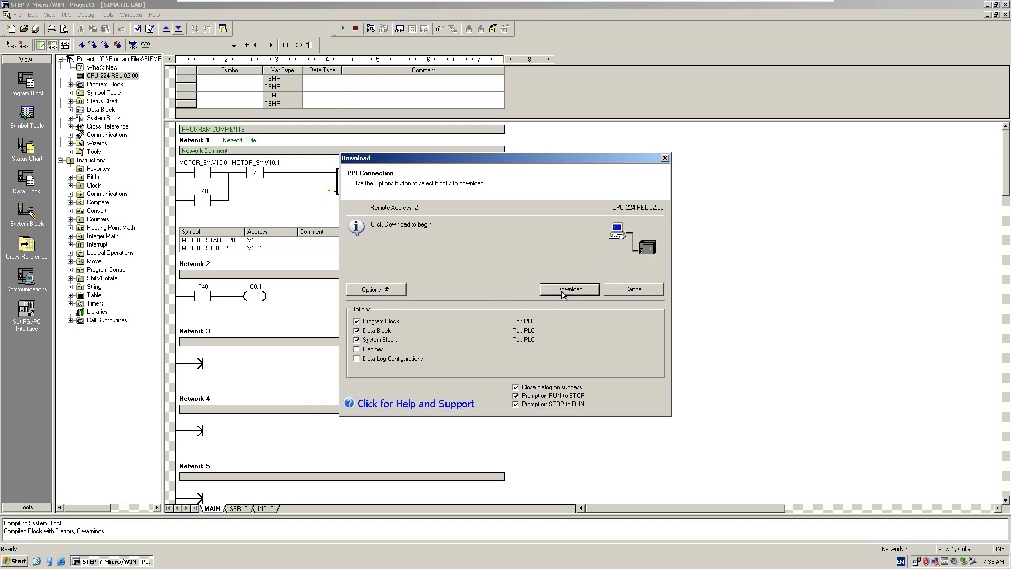
pyautogui.click(568, 289)
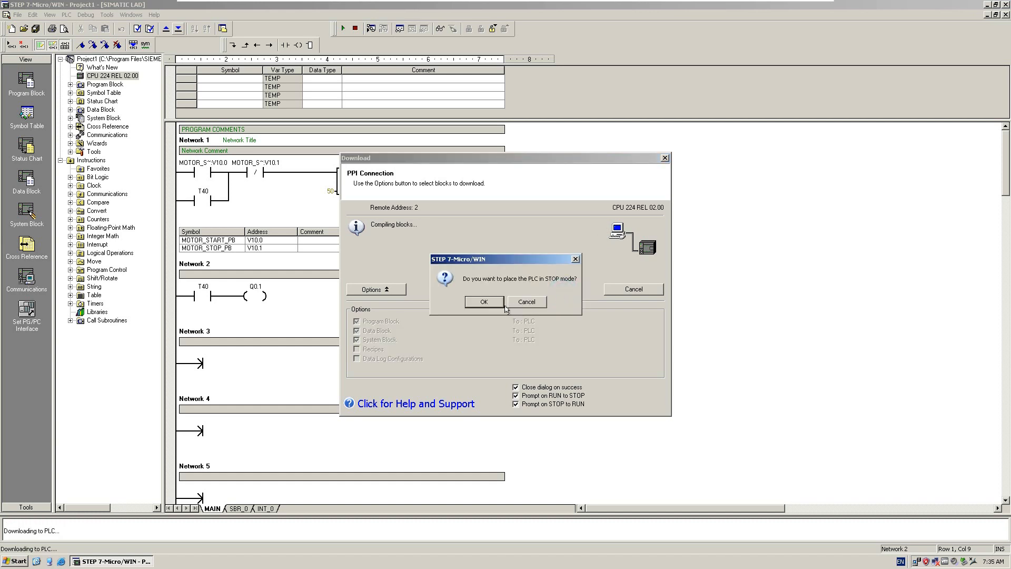
pyautogui.moveTo(496, 289)
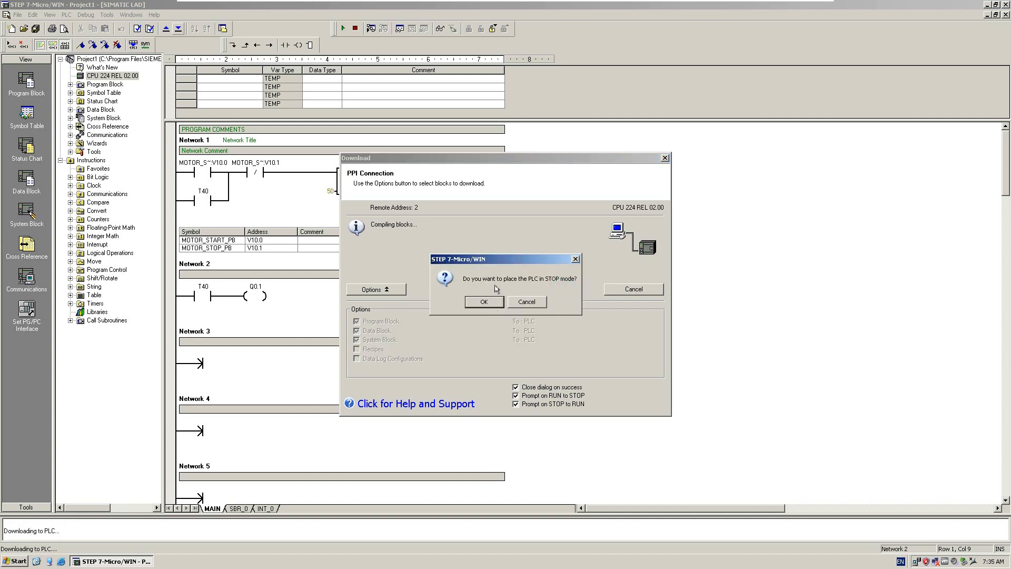
pyautogui.moveTo(538, 286)
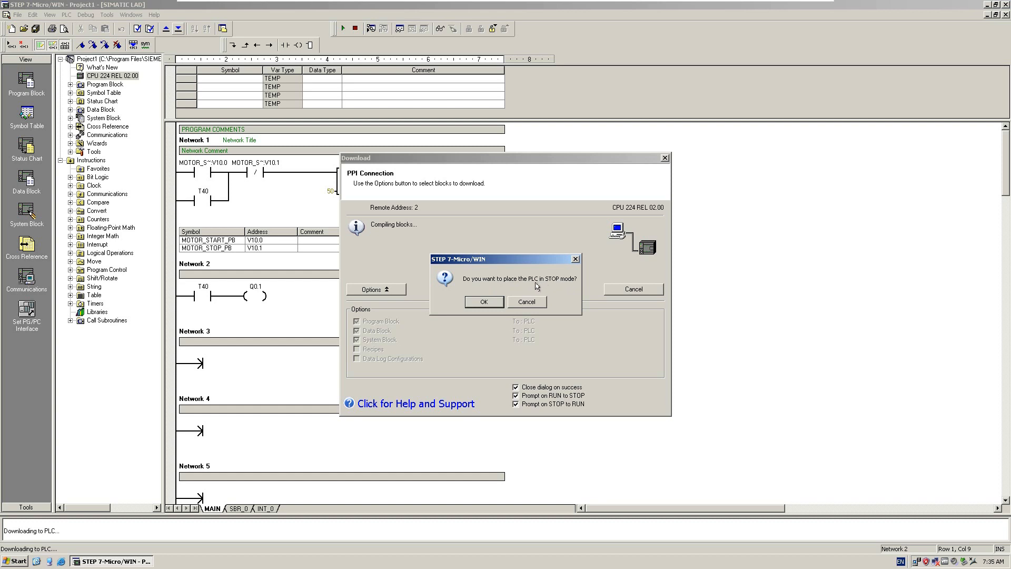
pyautogui.moveTo(498, 303)
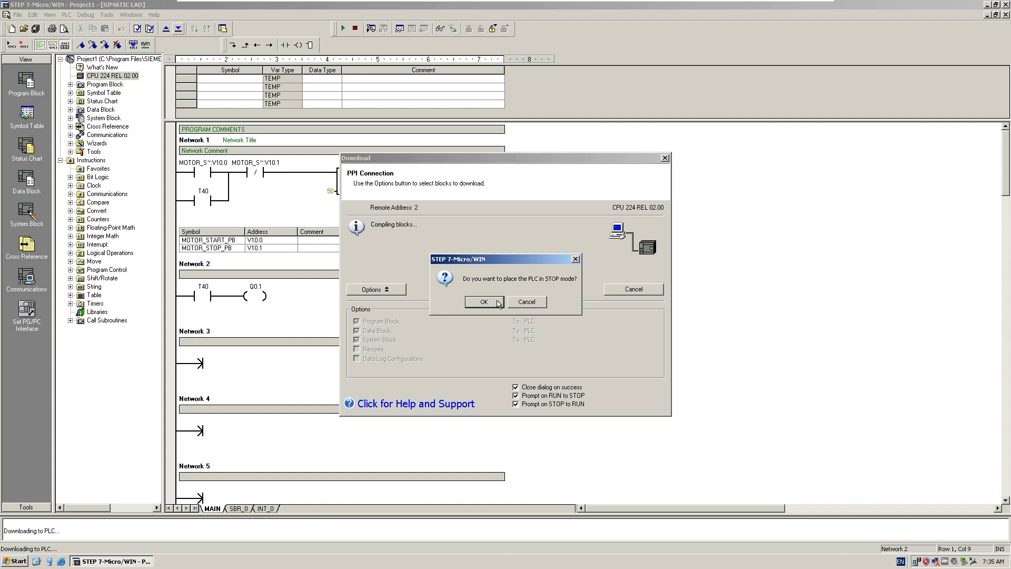
pyautogui.moveTo(495, 304)
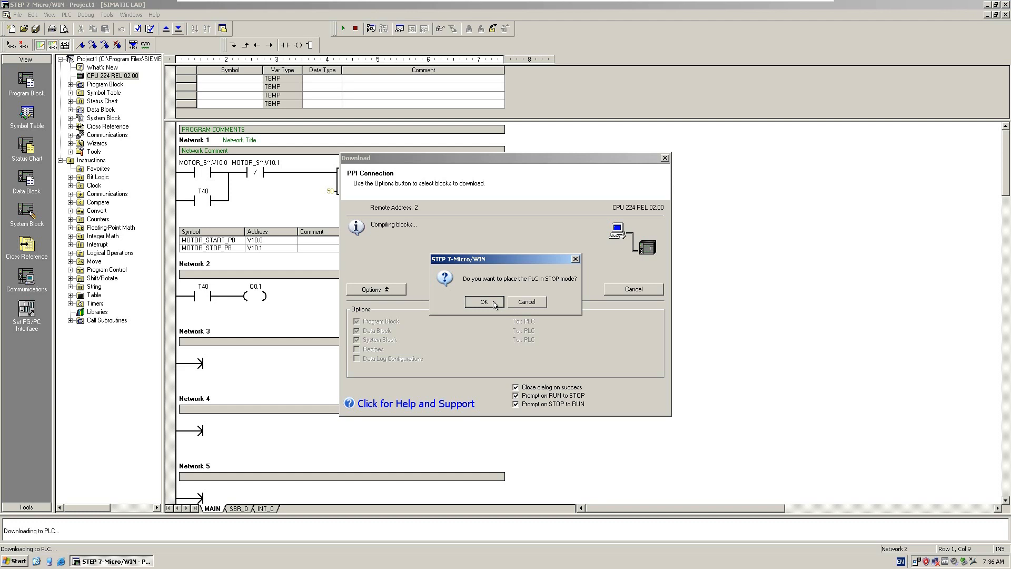
pyautogui.click(483, 303)
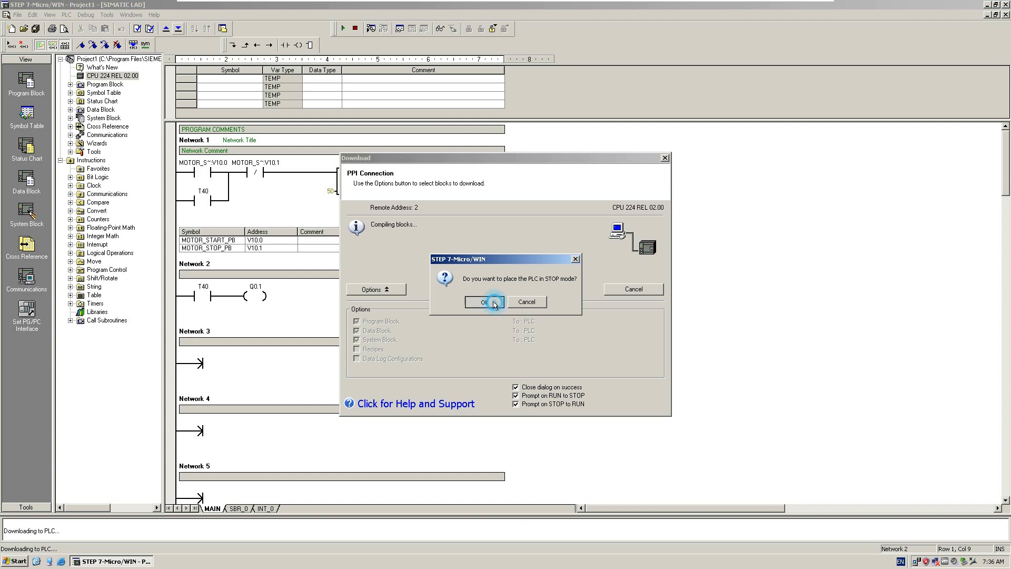
pyautogui.click(483, 302)
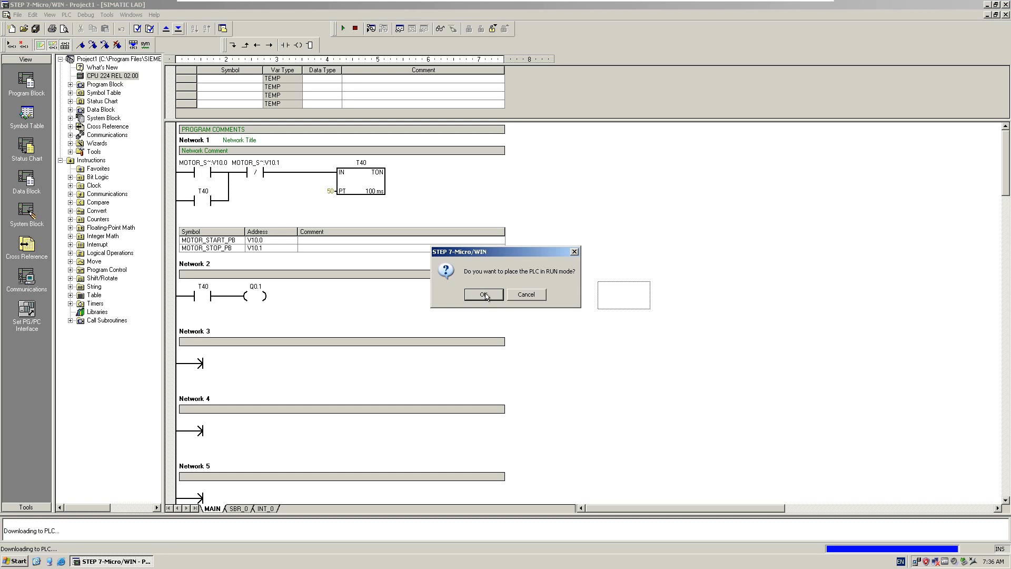
pyautogui.moveTo(527, 279)
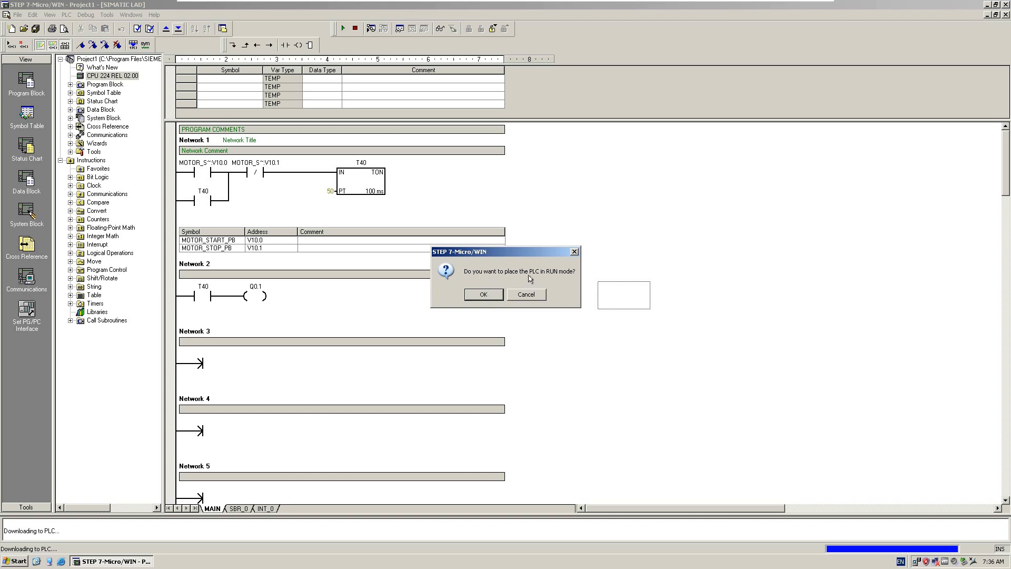
pyautogui.click(484, 294)
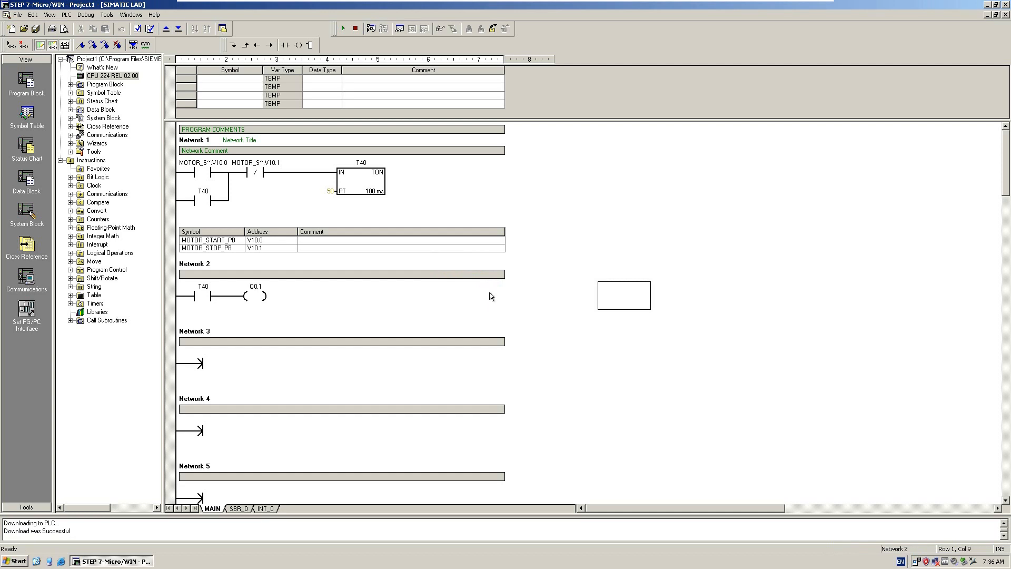
pyautogui.moveTo(373, 45)
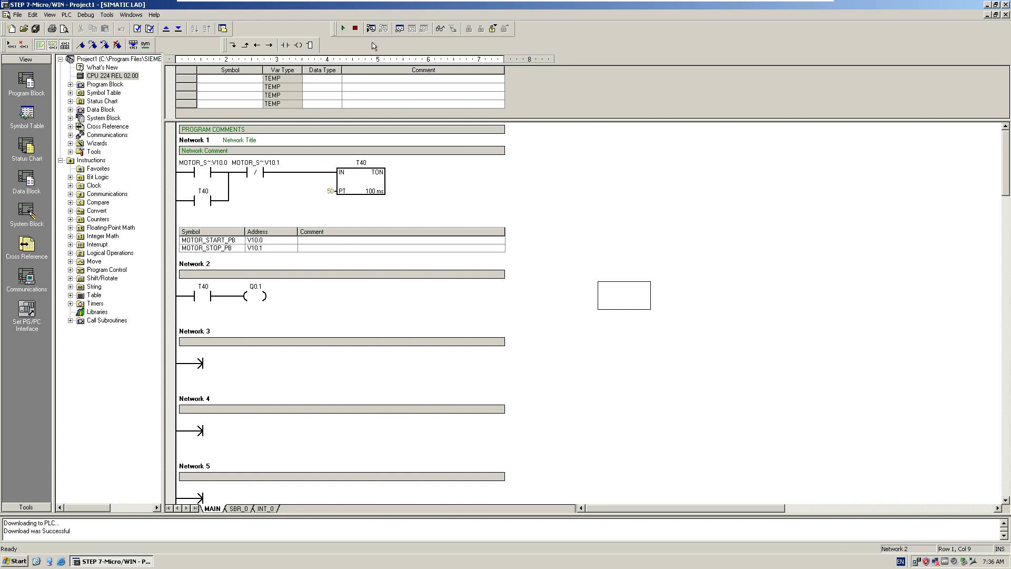
pyautogui.moveTo(369, 28)
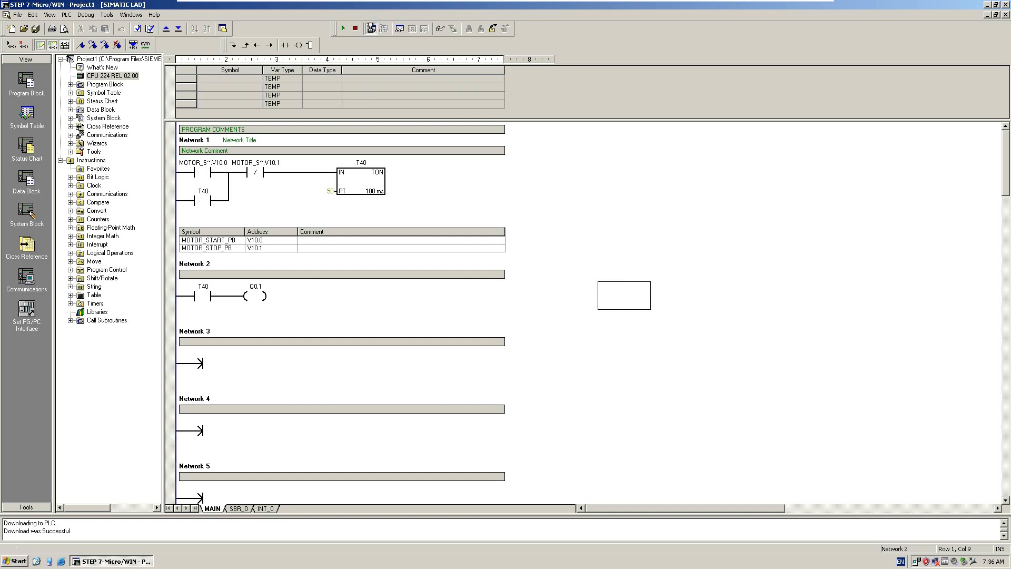
# Turn on Program Status and write MOTOR_START_PB V10.0 on so T40 counts and Q0.1 energizes.
pyautogui.click(369, 27)
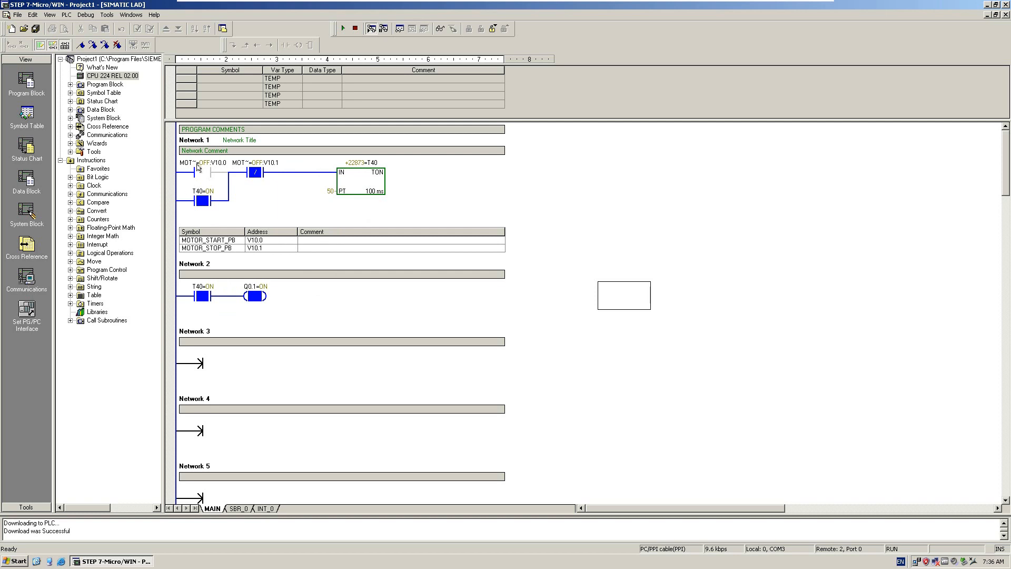
pyautogui.doubleClick(196, 171)
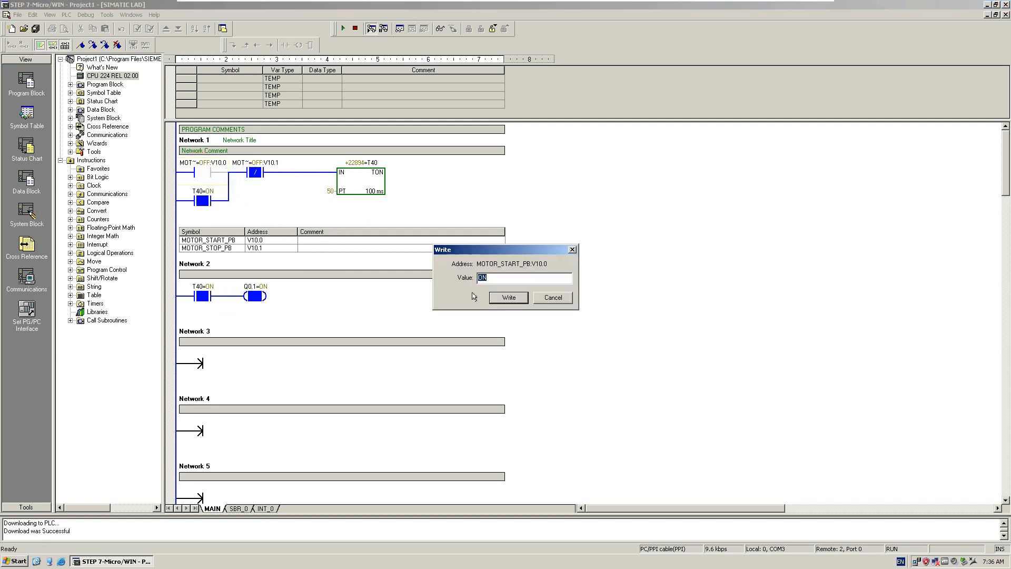
pyautogui.click(508, 298)
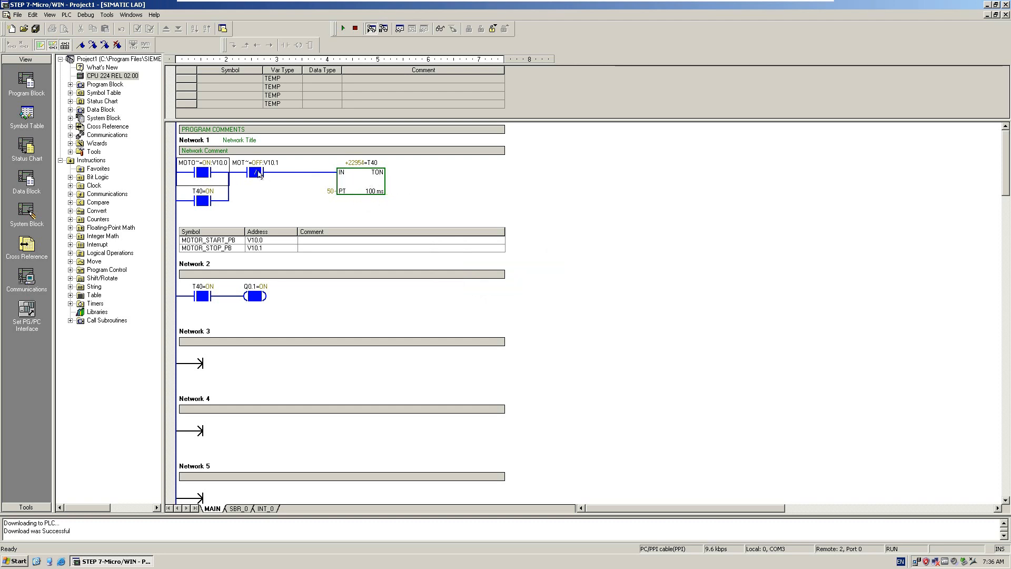
# Write ON to MOTOR_STOP_PB V10.1 and watch T40 and Q0.1 switch live.
pyautogui.rightClick(257, 171)
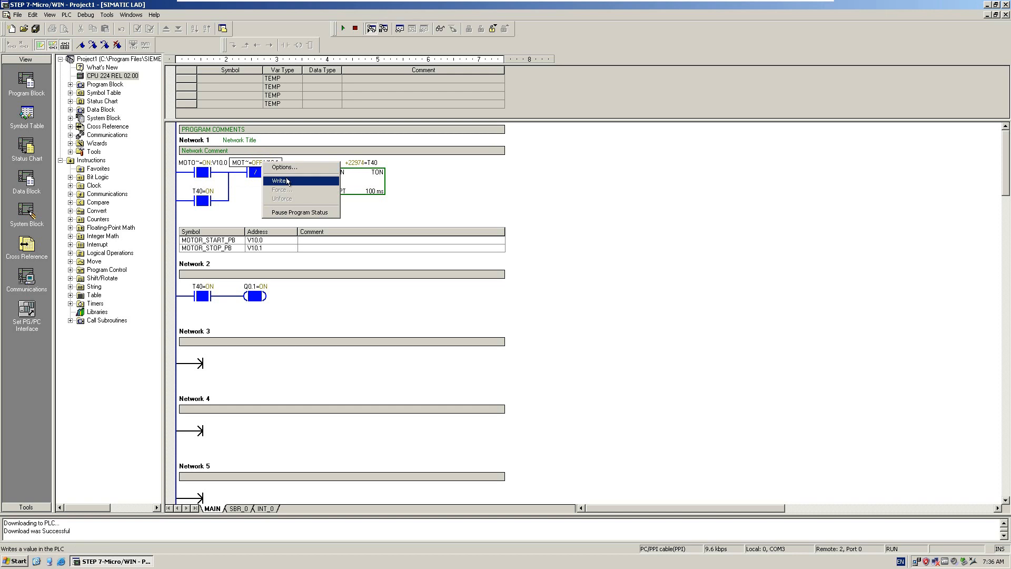
pyautogui.click(281, 180)
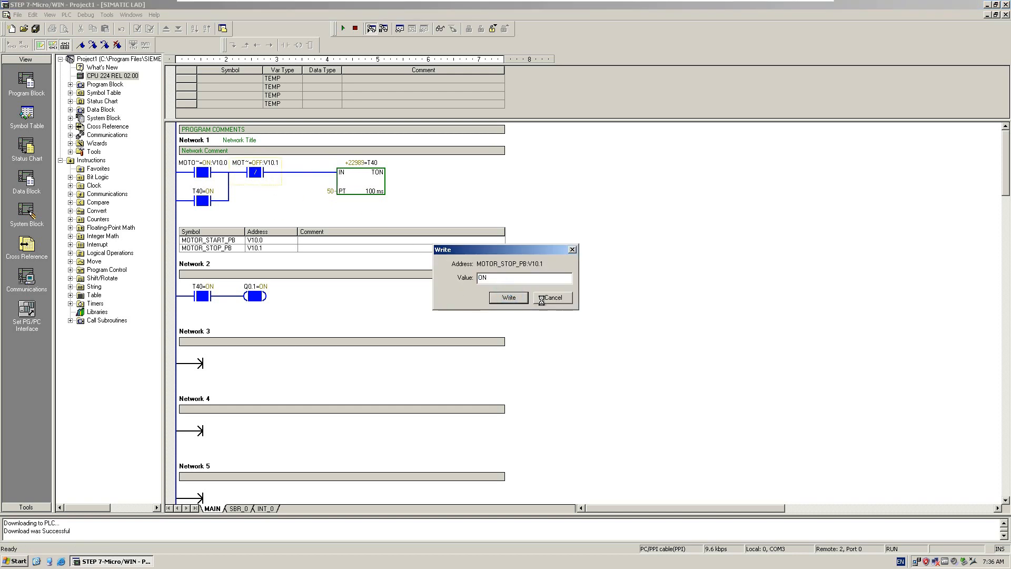
pyautogui.click(507, 297)
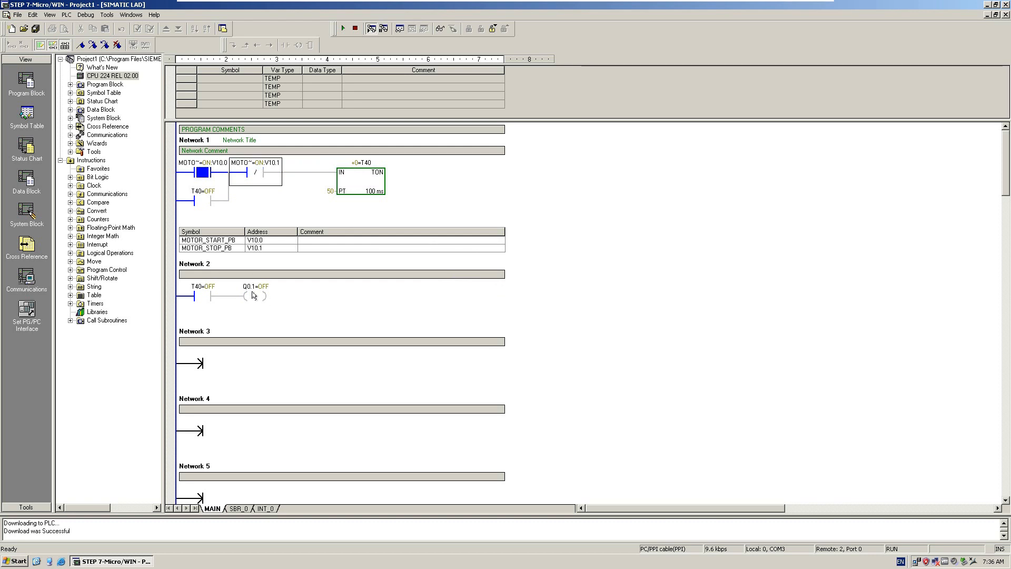
pyautogui.doubleClick(255, 173)
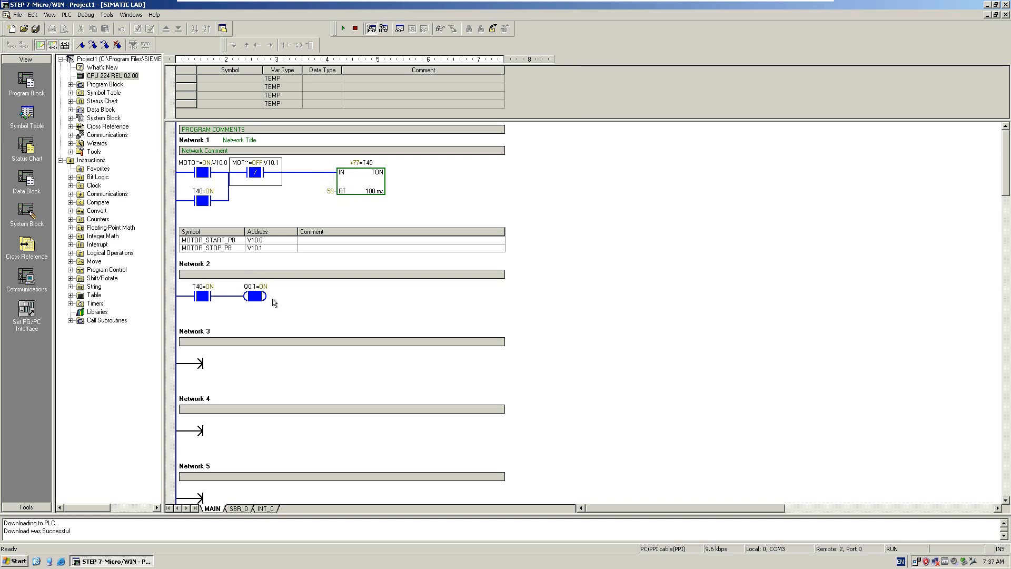
pyautogui.moveTo(283, 219)
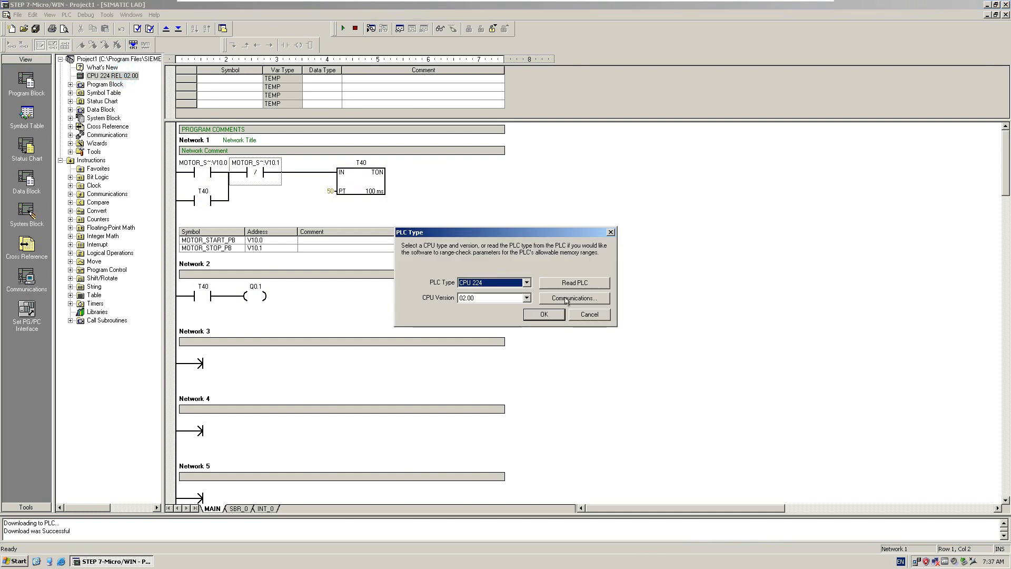
# Confirm PC/PPI cable on COM3, remote address 2, 9.6 kbps and return to the ladder editor.
pyautogui.click(573, 298)
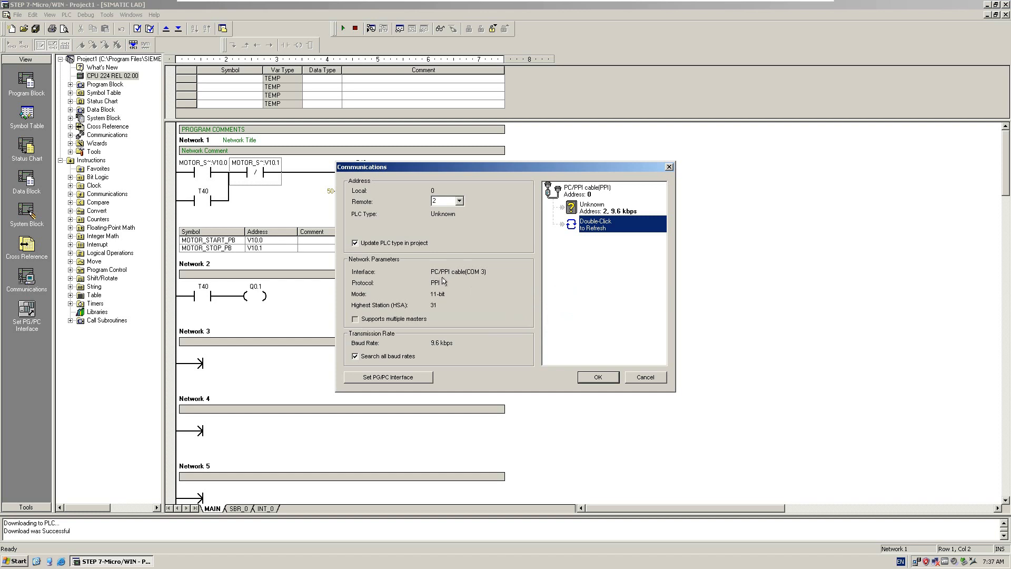
pyautogui.moveTo(471, 277)
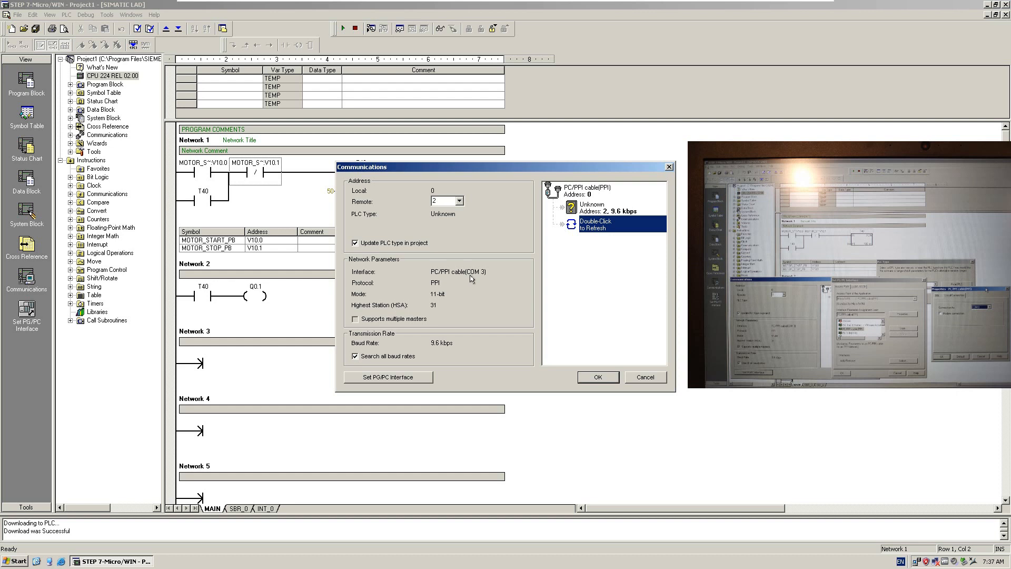
pyautogui.moveTo(465, 312)
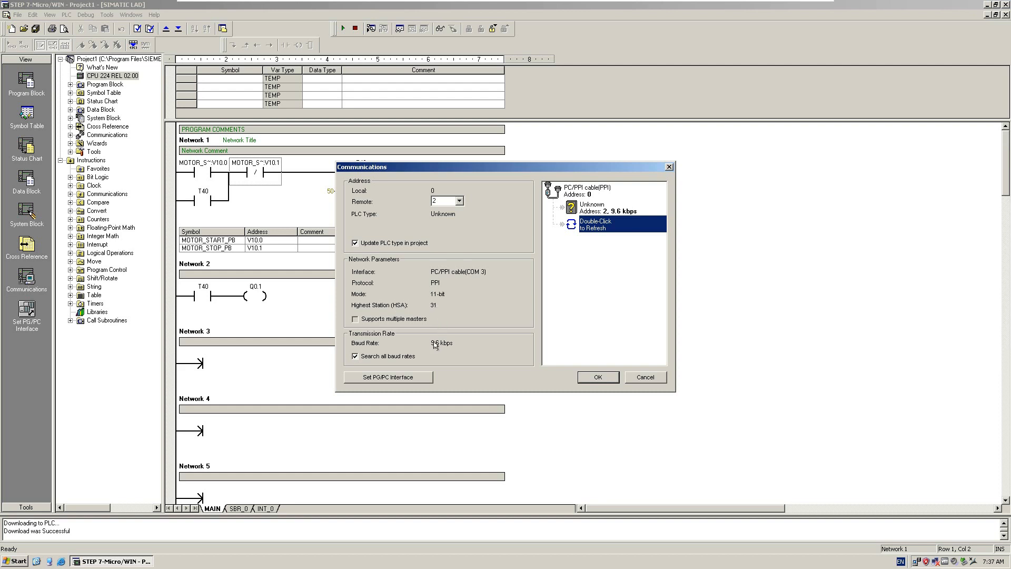
pyautogui.moveTo(398, 361)
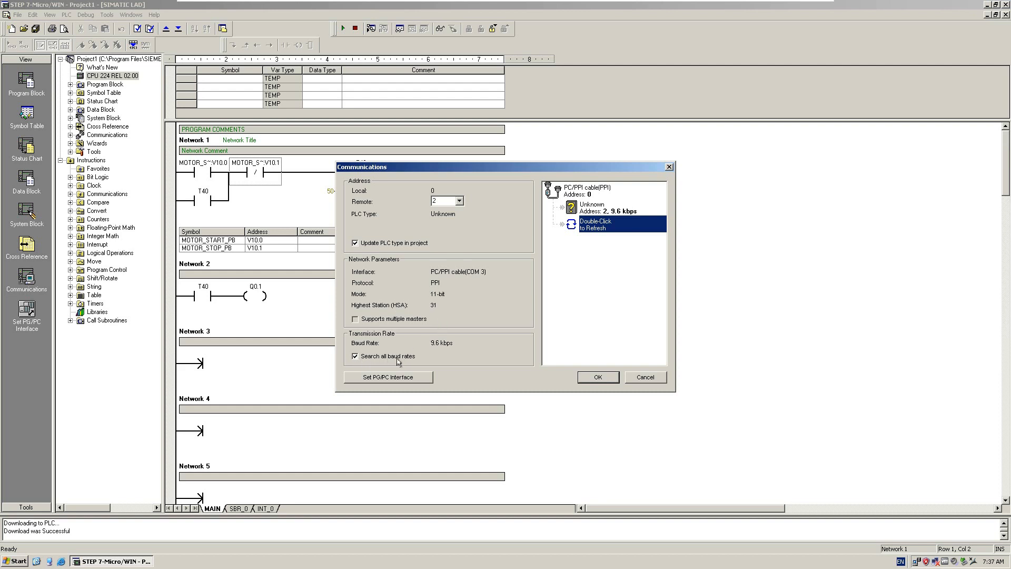
pyautogui.moveTo(565, 277)
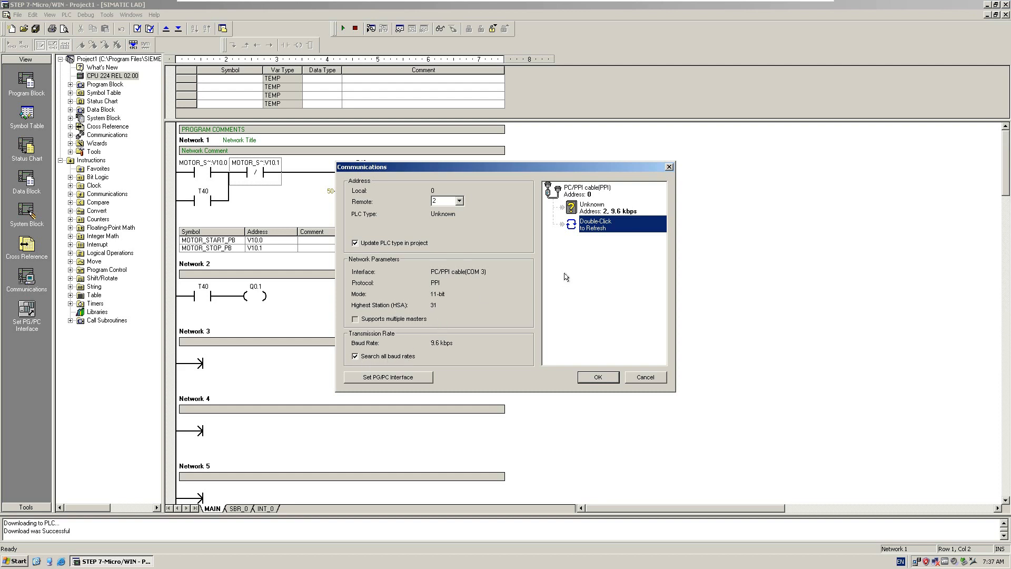
pyautogui.moveTo(558, 279)
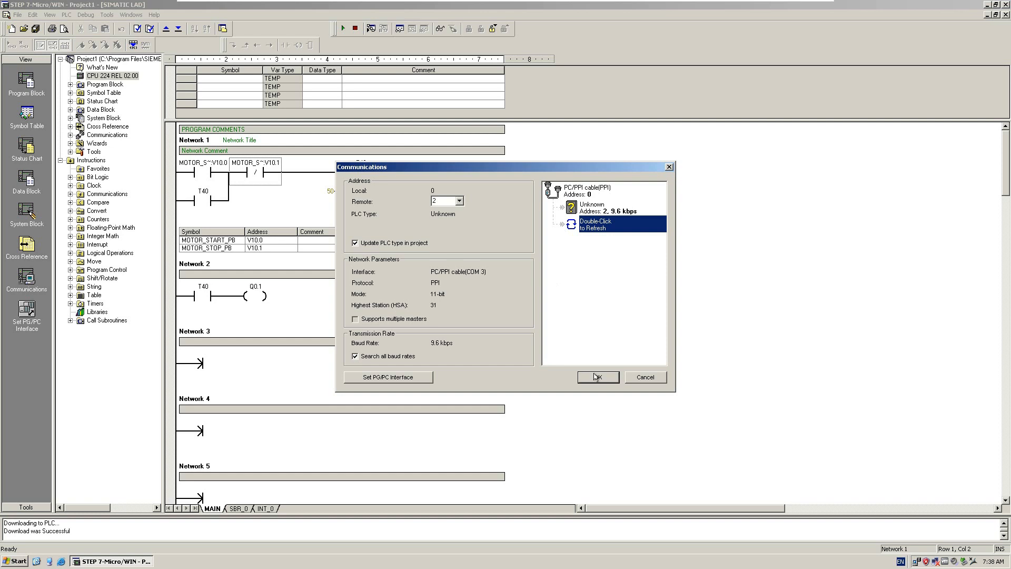
pyautogui.click(596, 377)
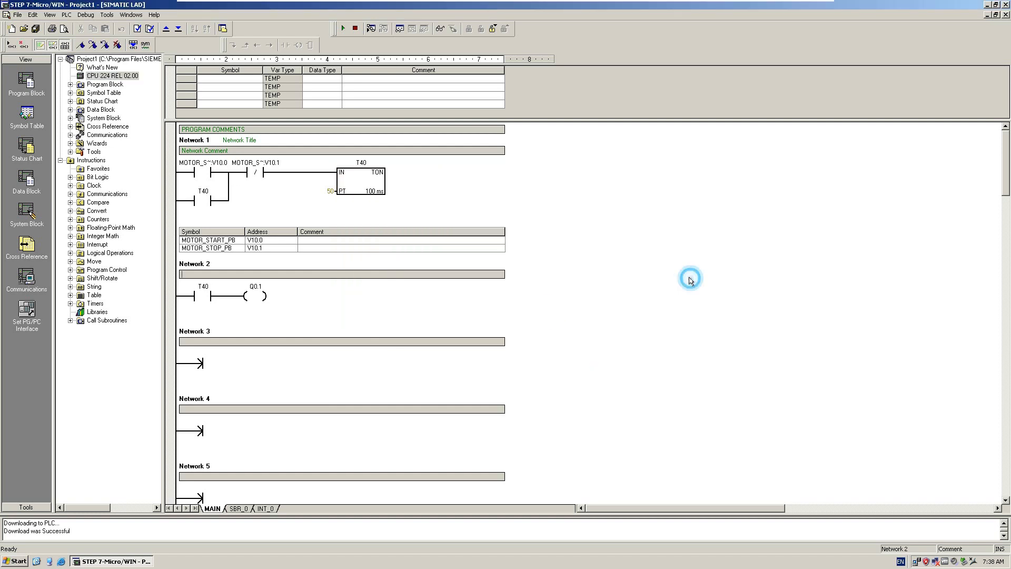